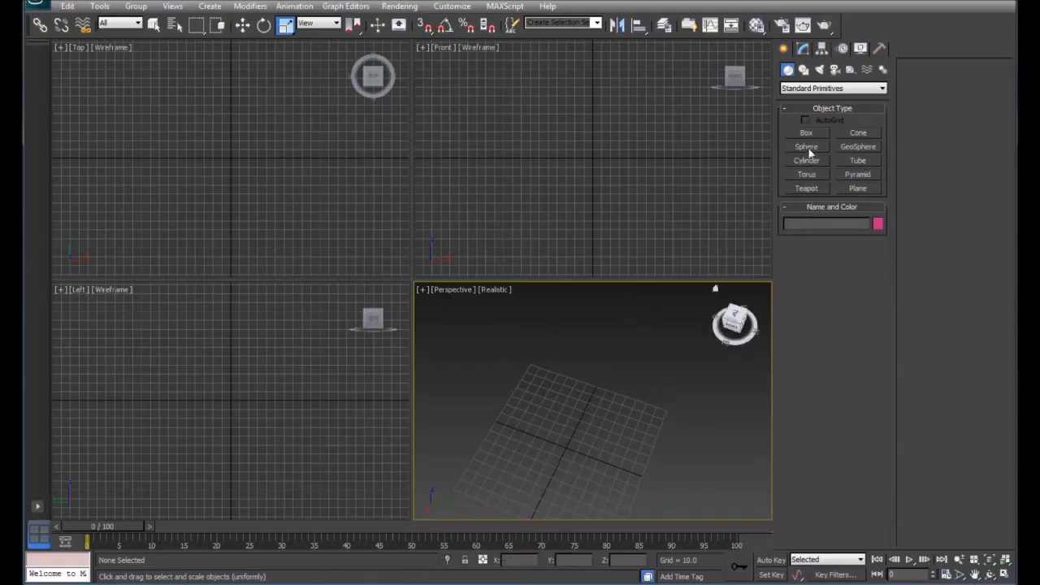
- Create a cylinder with radius about 22.6, height 94.6 and 8 height segments
left_click(806, 161)
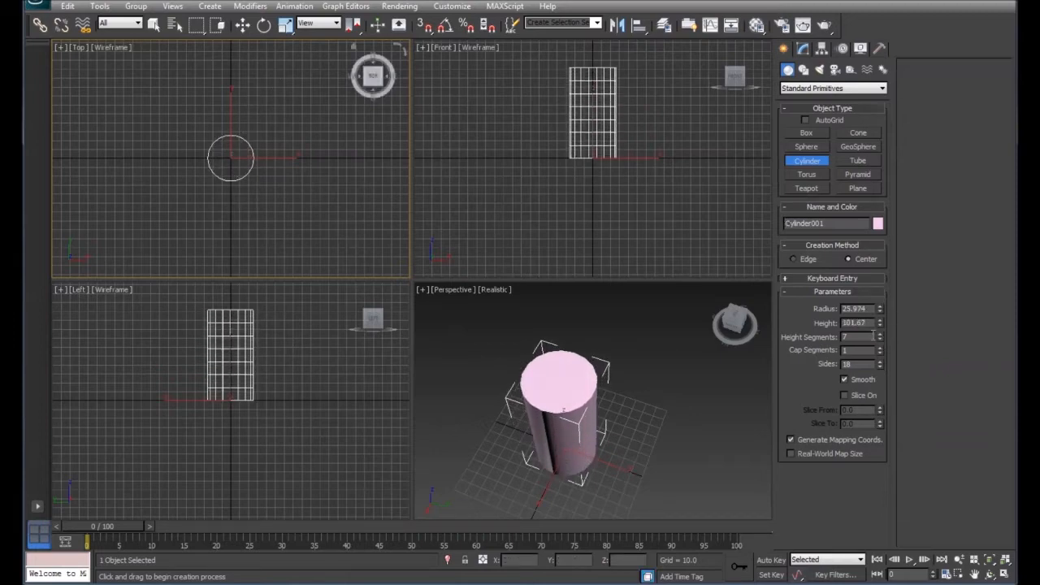
left_click(879, 339)
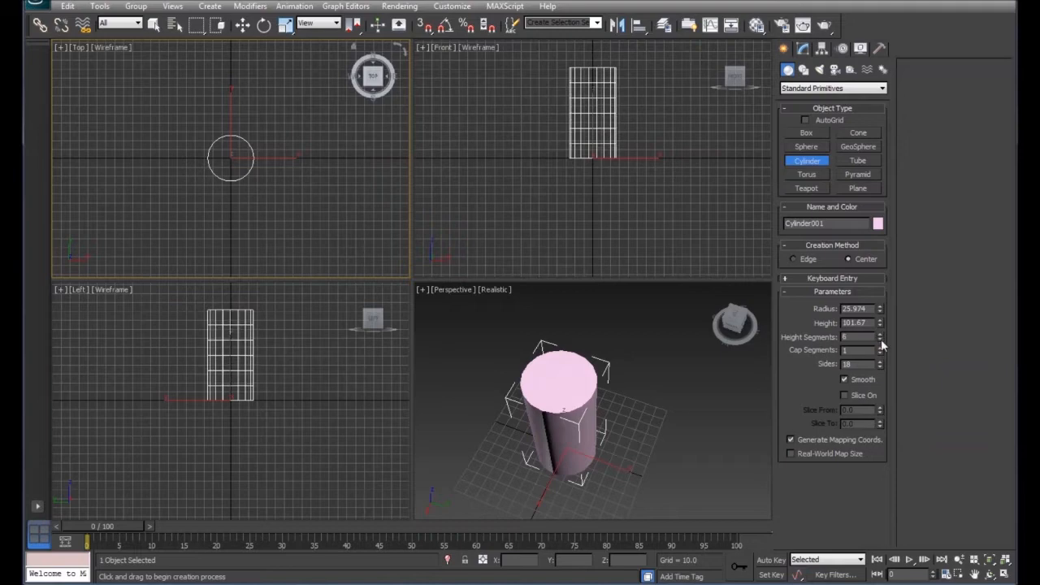
left_click(880, 334)
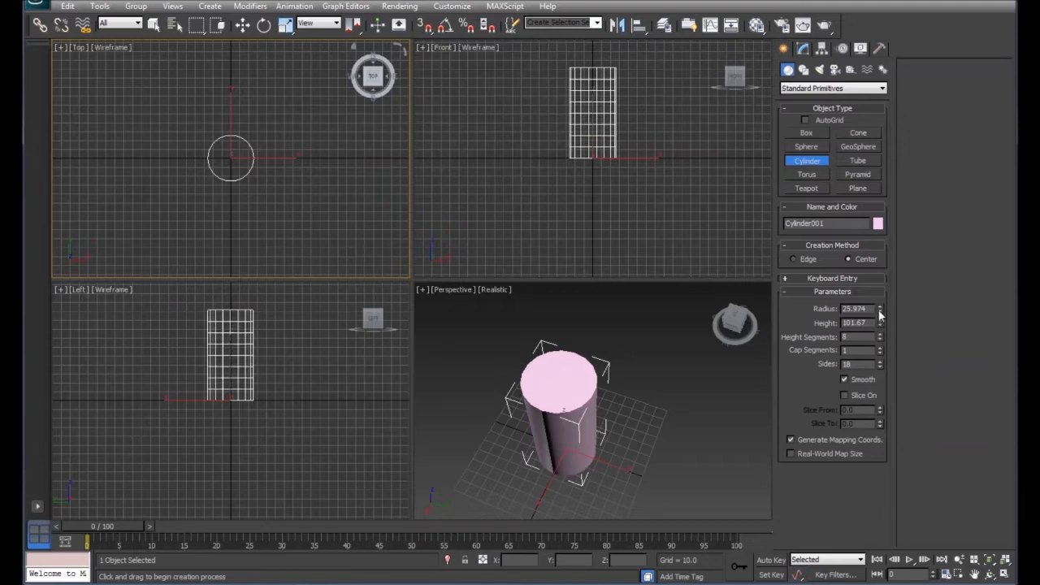
left_click_drag(880, 306, 880, 310)
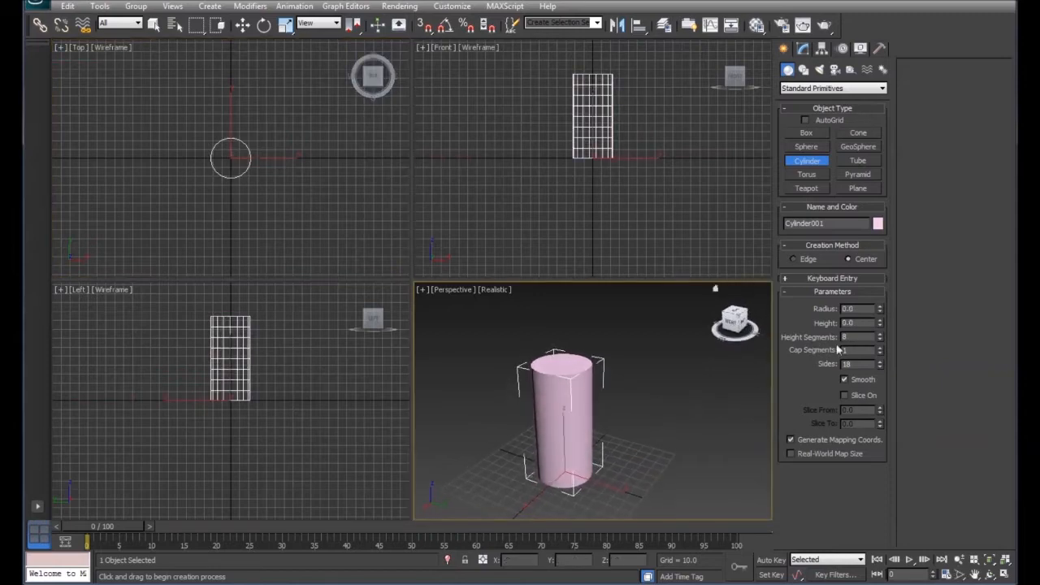
left_click(879, 325)
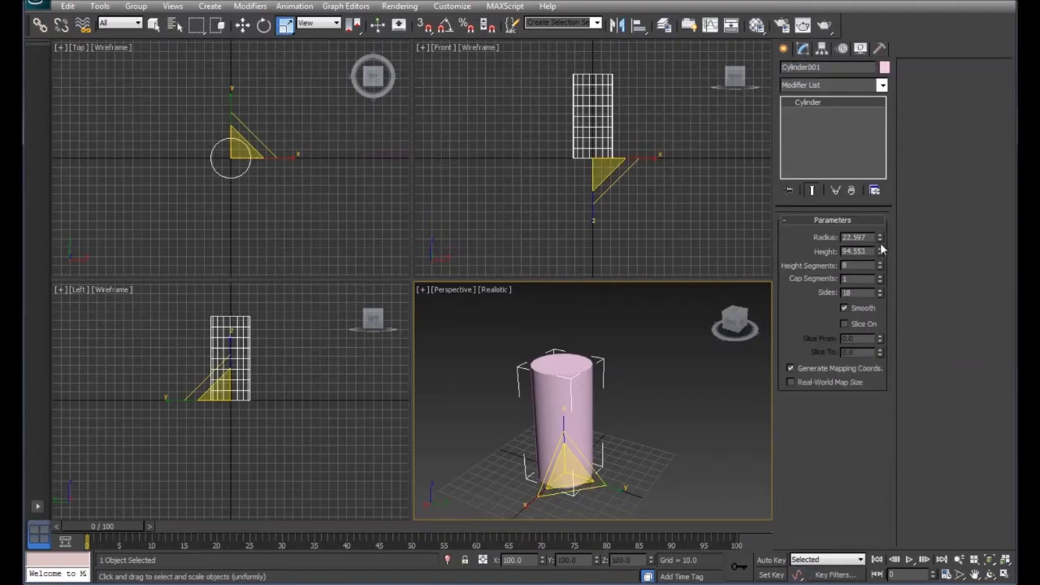
- Trim the cylinder's height to about 83.2 and convert it to an Editable Poly
left_click_drag(879, 251, 879, 256)
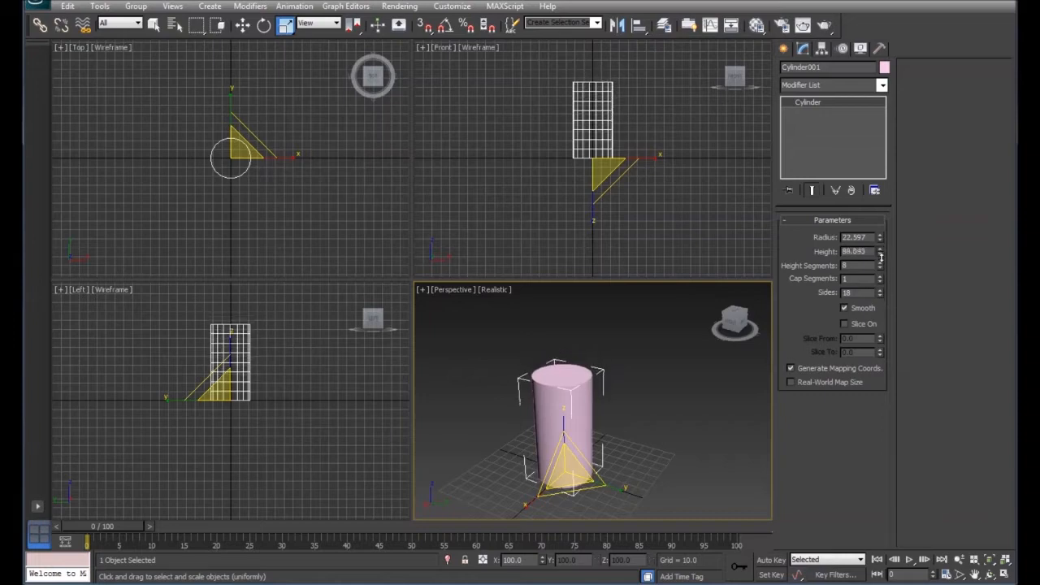
left_click_drag(880, 248, 880, 256)
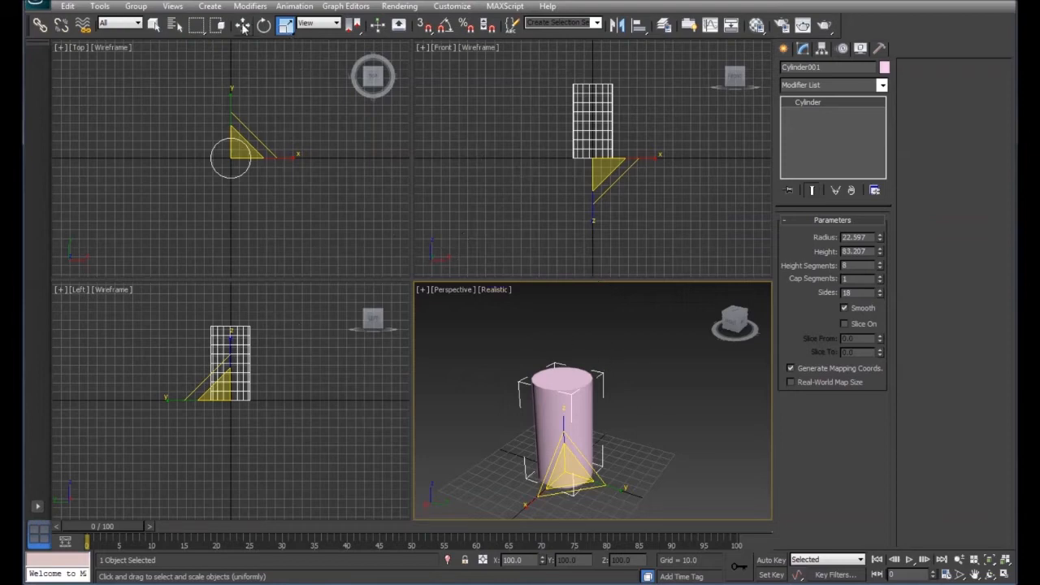
mouse_move(593, 420)
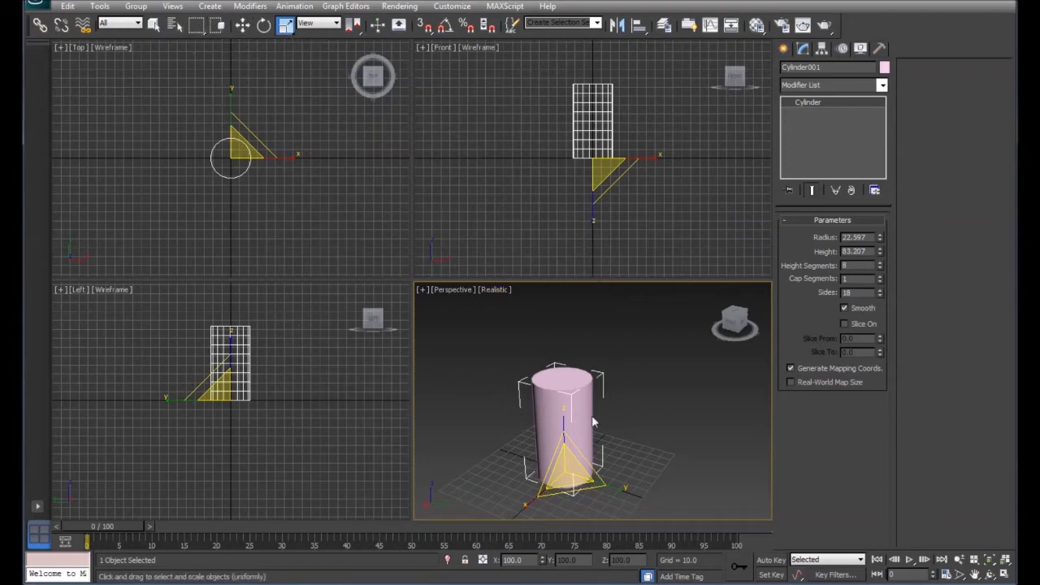
right_click(564, 423)
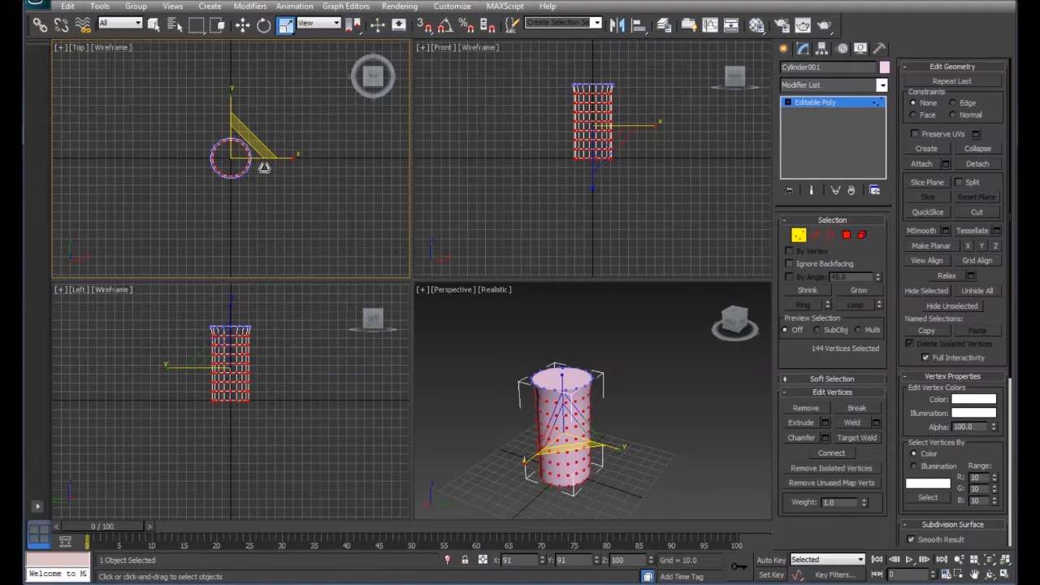
- Scale the cylinder's upper vertex rings outward so the top flares like a vase
left_click(642, 179)
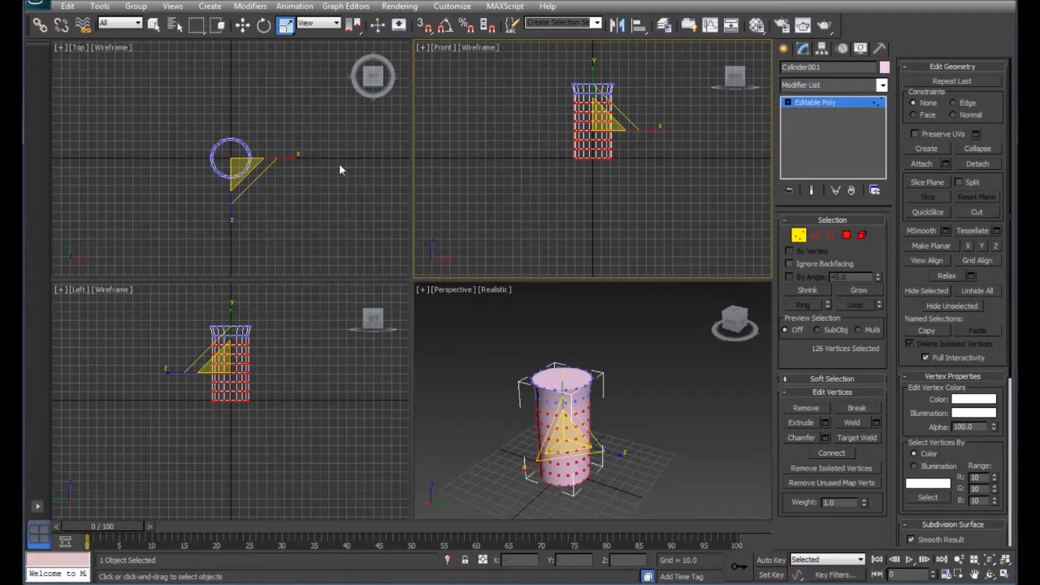
left_click_drag(236, 175, 256, 146)
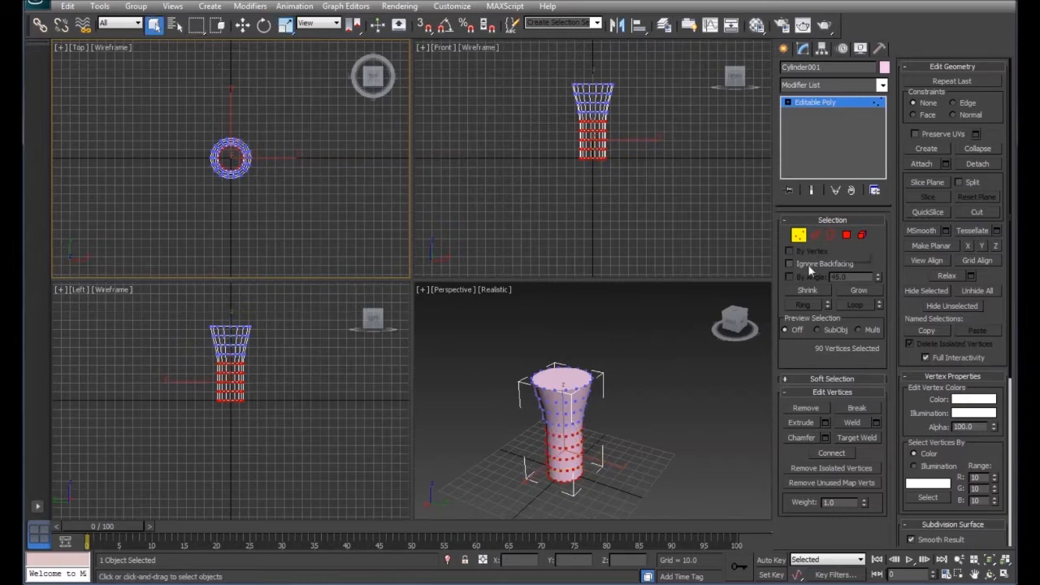
left_click(848, 234)
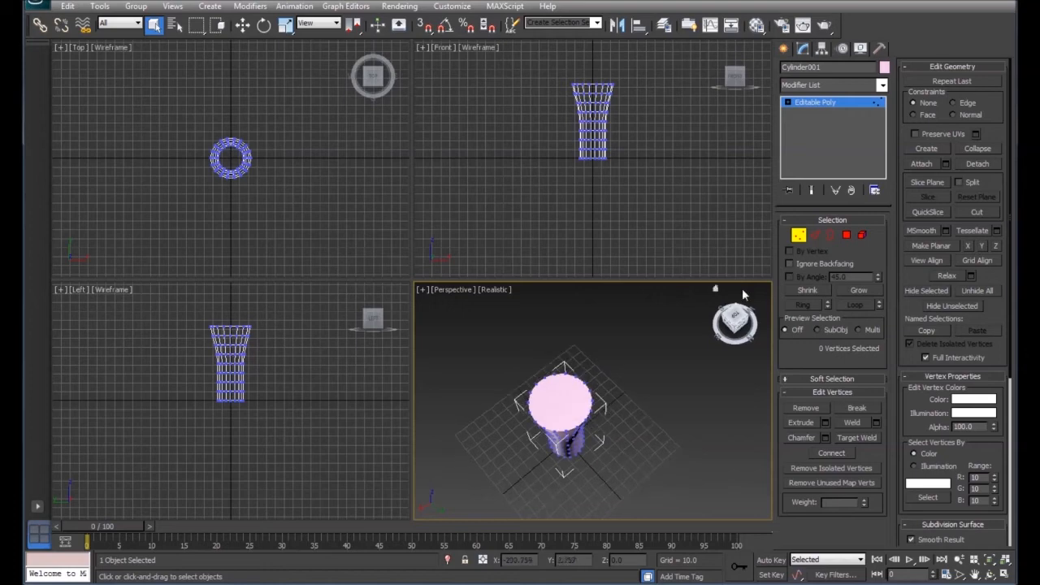
left_click(846, 235)
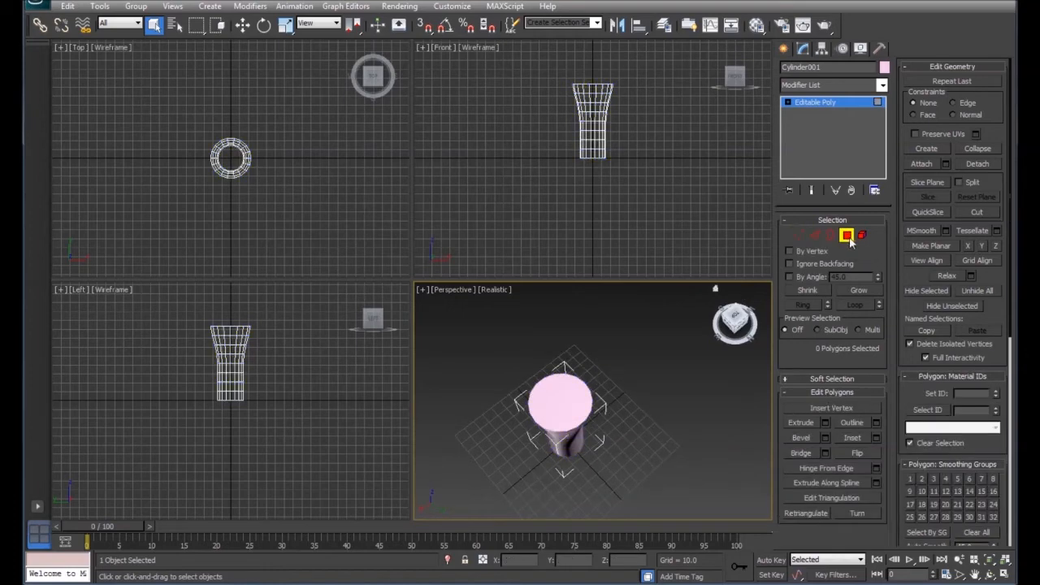
- Delete the cup's top cap polygon, leaving the cup open and hollow
left_click(560, 398)
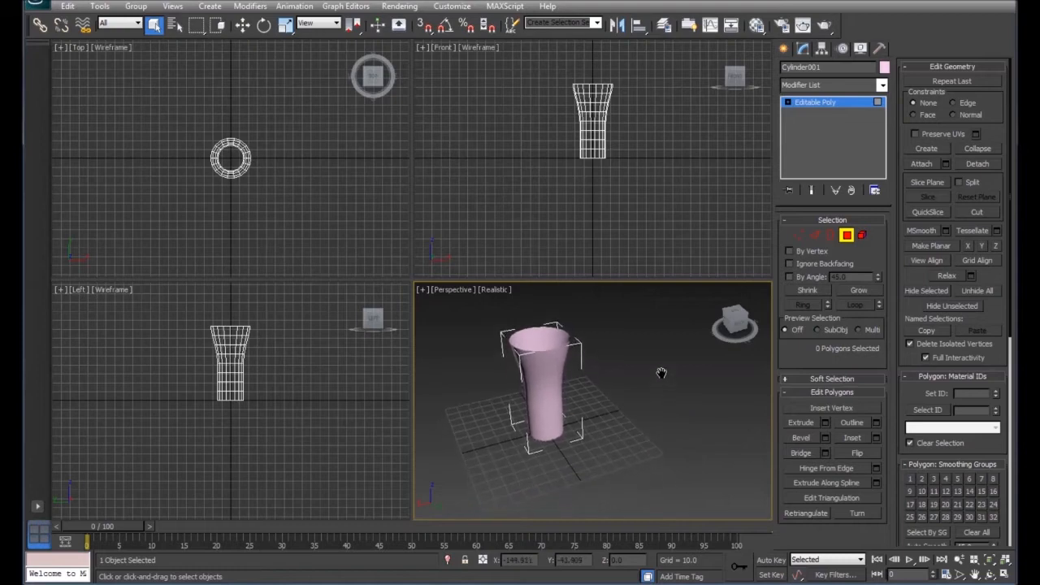
left_click(784, 47)
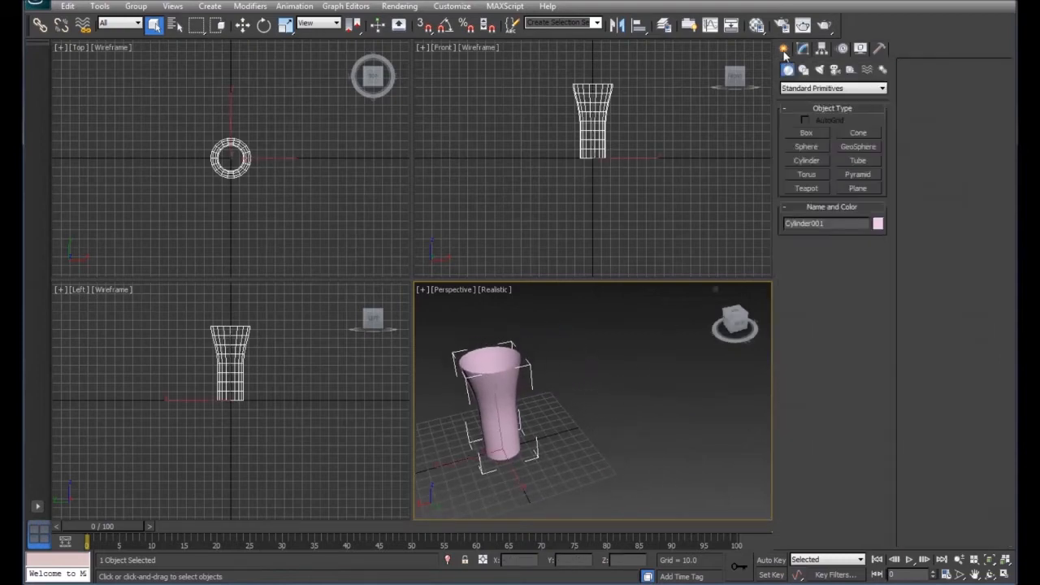
mouse_move(812, 175)
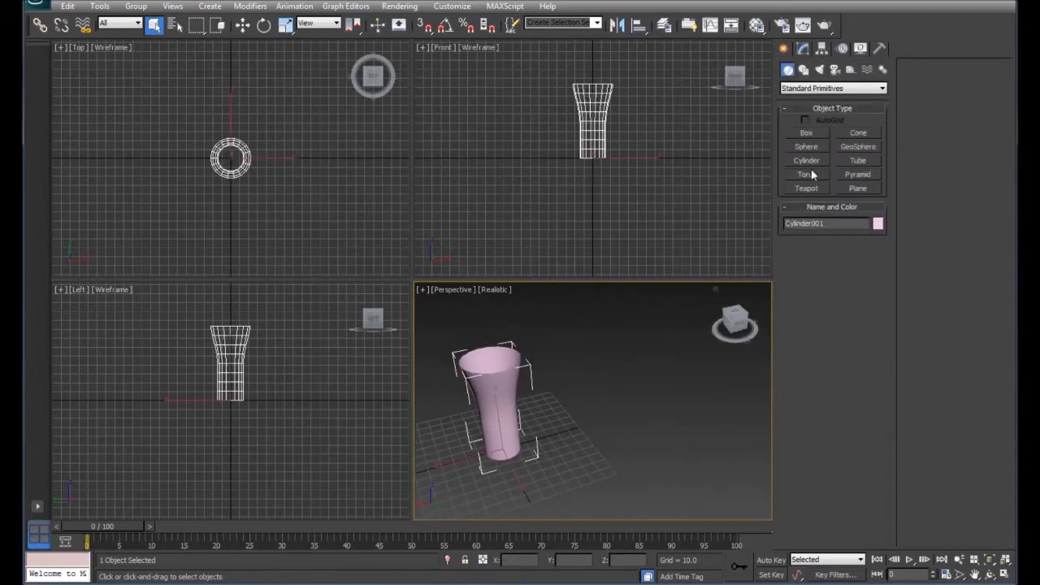
- Draw two slender tubes, Tube001 and Tube002, beside the cup
left_click(858, 160)
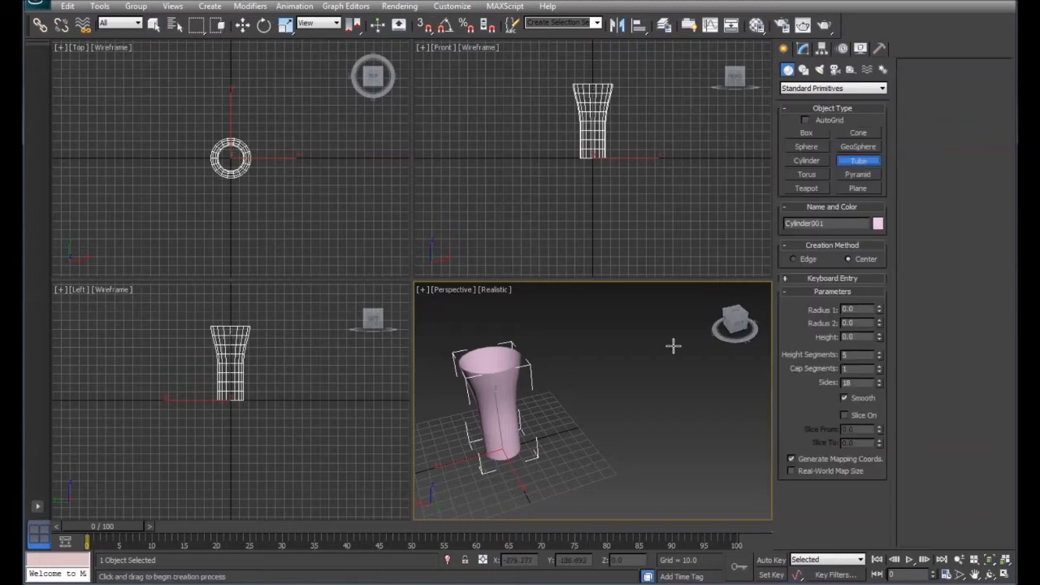
mouse_move(666, 135)
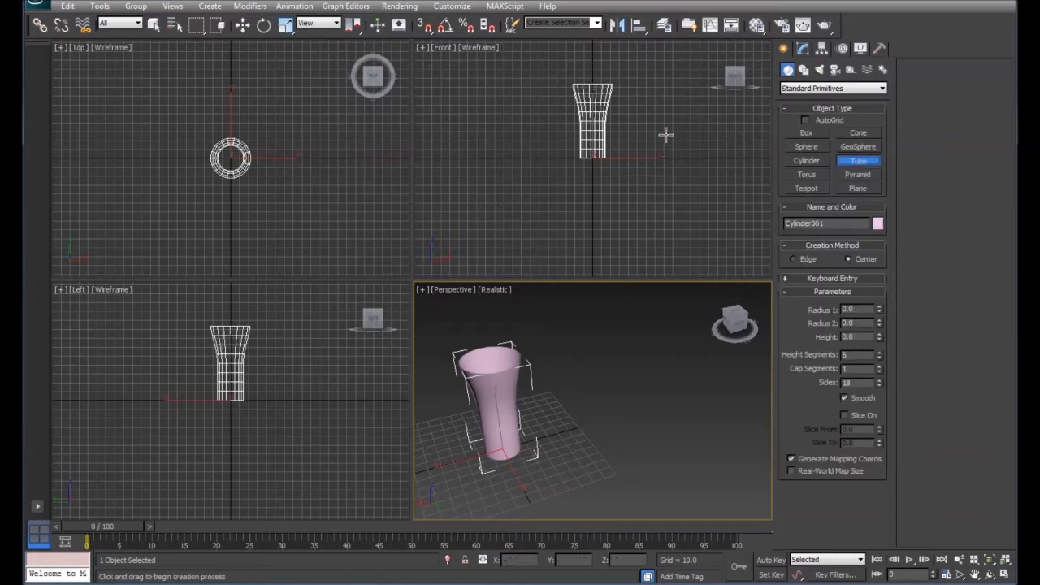
mouse_move(280, 165)
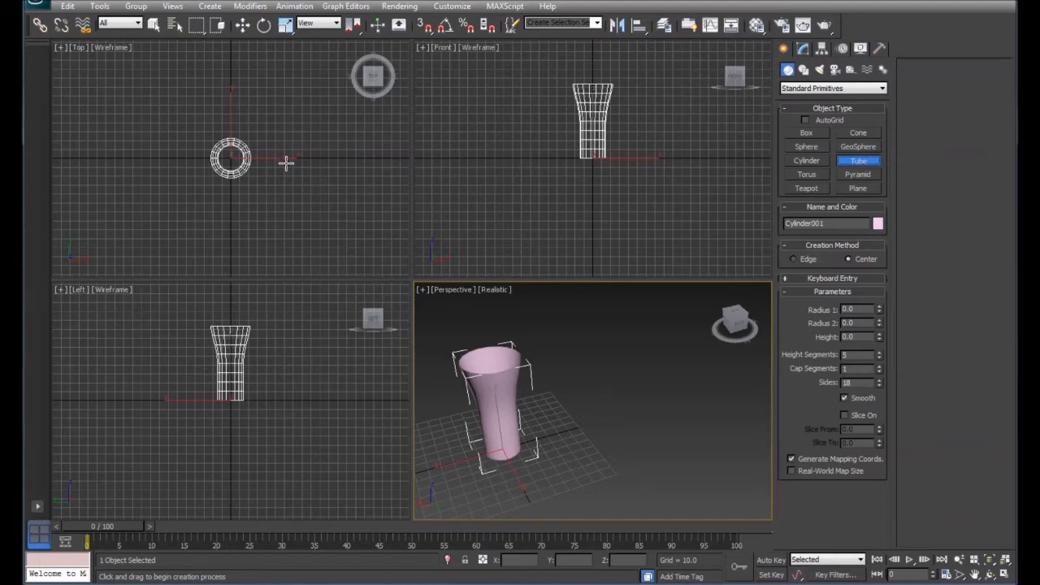
left_click_drag(231, 159, 288, 165)
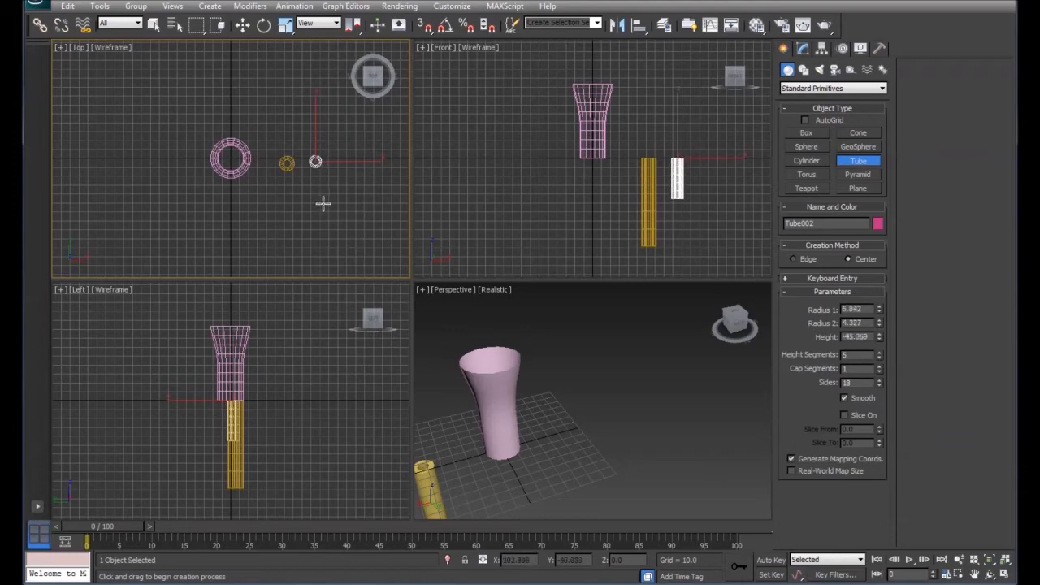
left_click(153, 25)
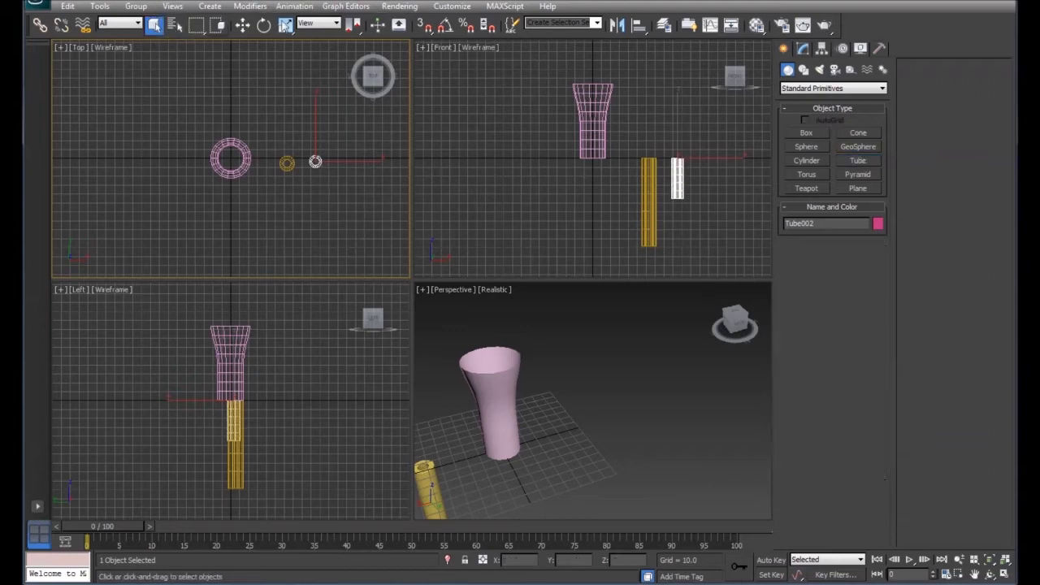
- Set Tube001 to radius 1 of 6.0, radius 2 of 5.0 and height about 98.7
left_click(804, 69)
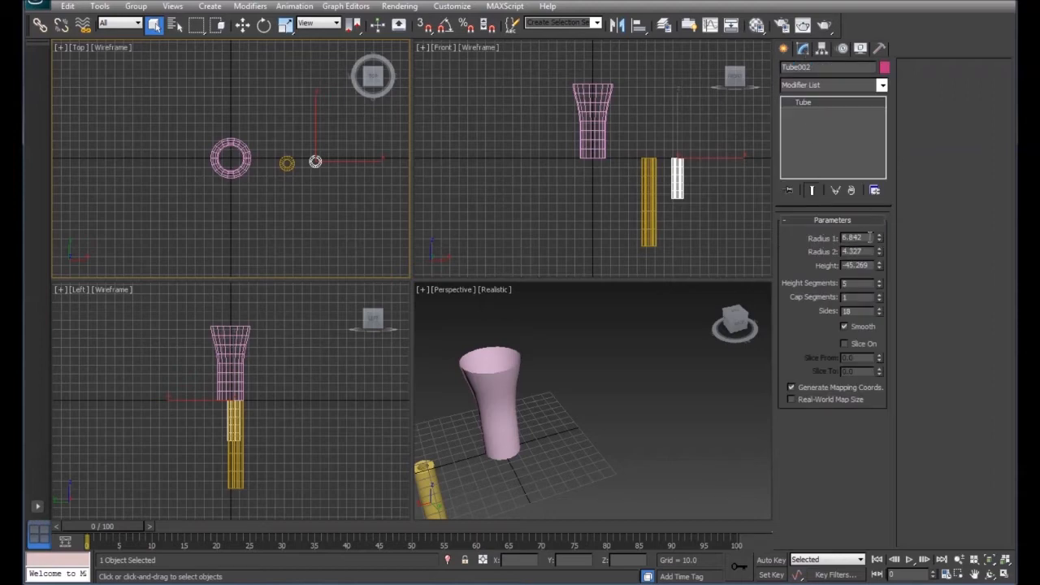
double_click(853, 237)
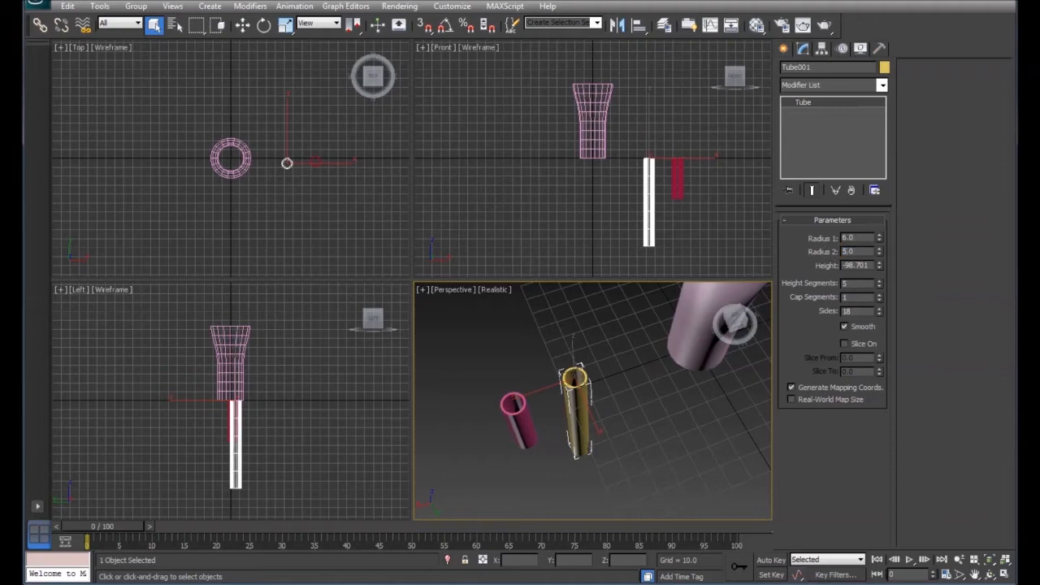
mouse_move(50, 372)
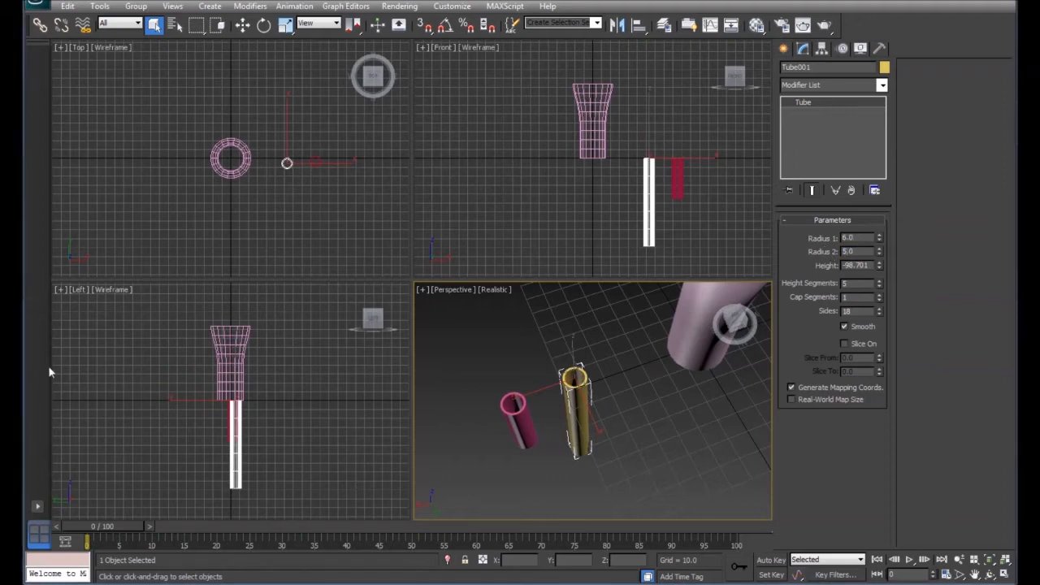
left_click(786, 48)
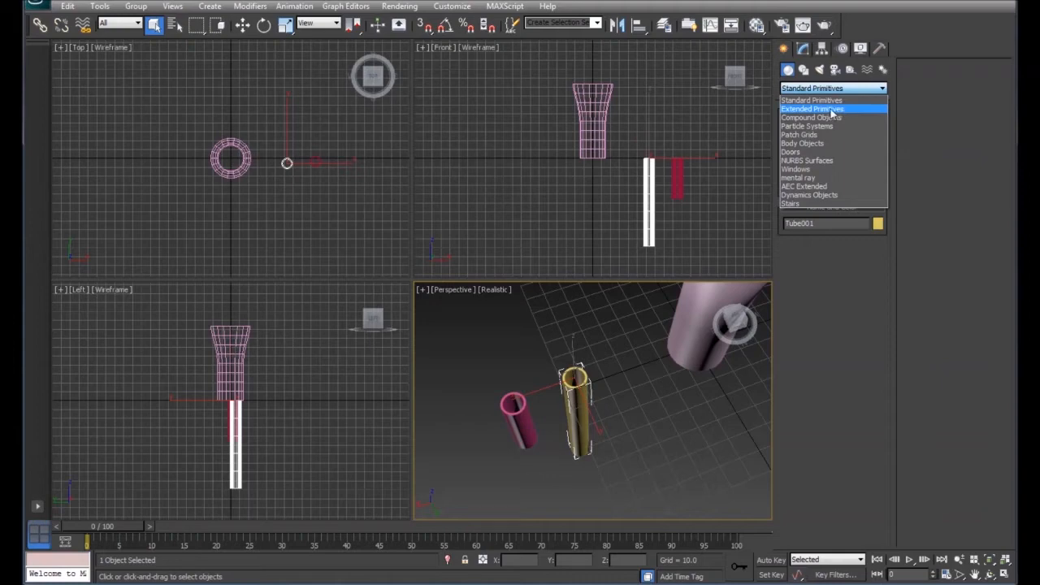
- Create Hose001, about 31.7 tall, from Extended Primitives atop the long tube
left_click(813, 108)
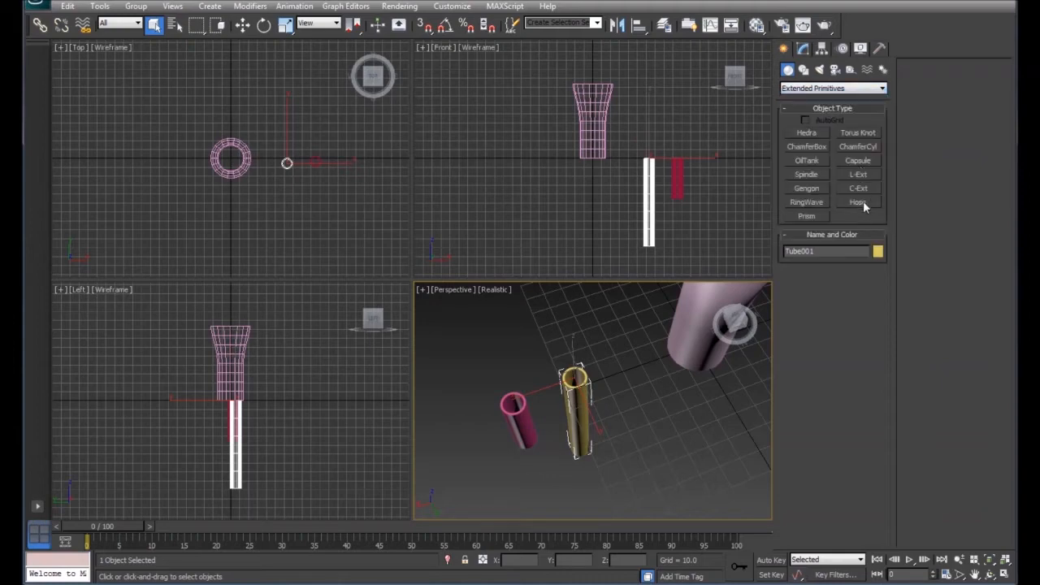
left_click(858, 202)
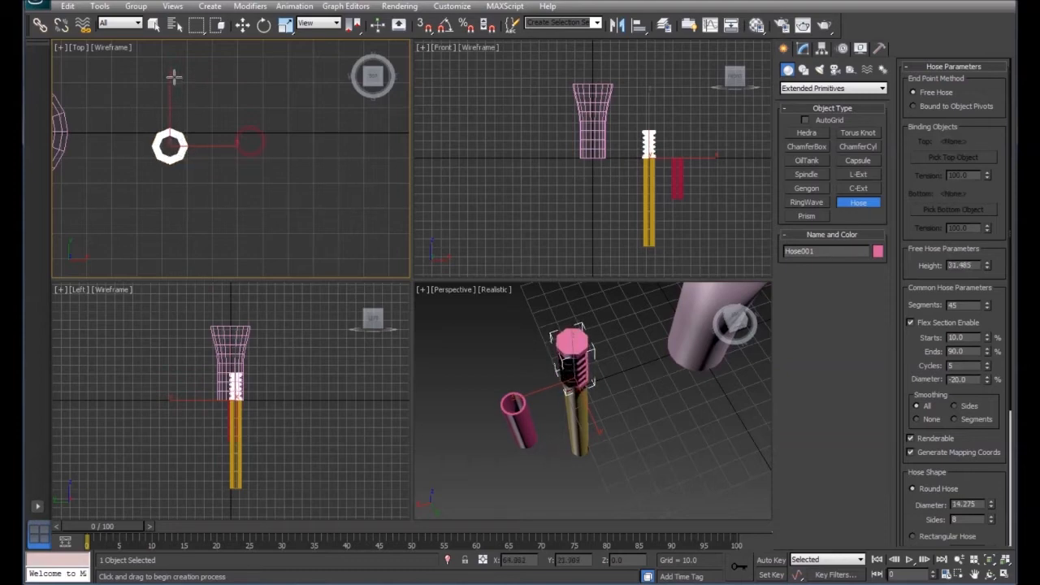
left_click(155, 25)
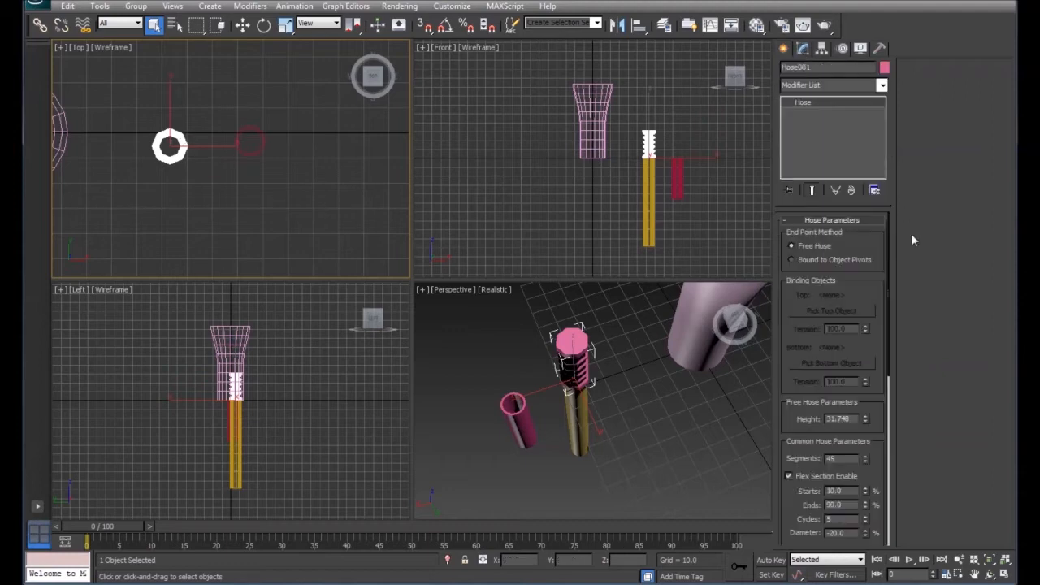
mouse_move(892, 296)
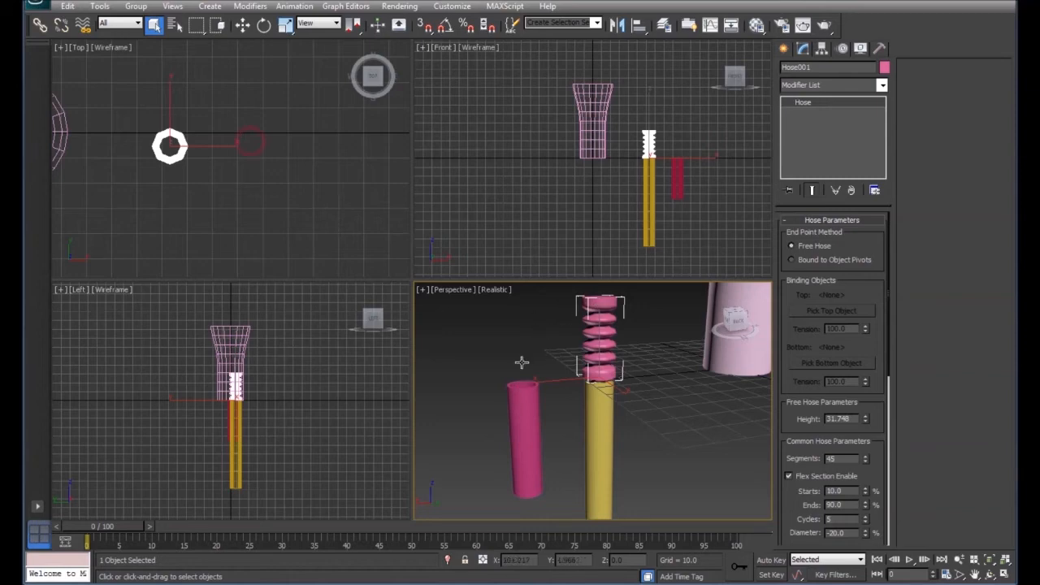
- Bind the hose ends to object pivots and pick Tube002 as the top object
left_click(791, 259)
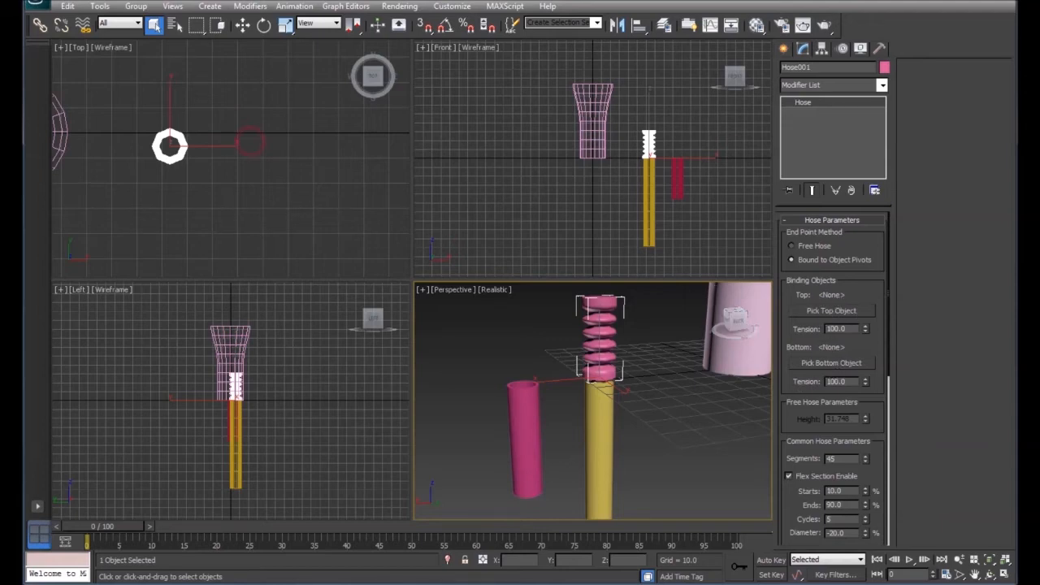
left_click(242, 25)
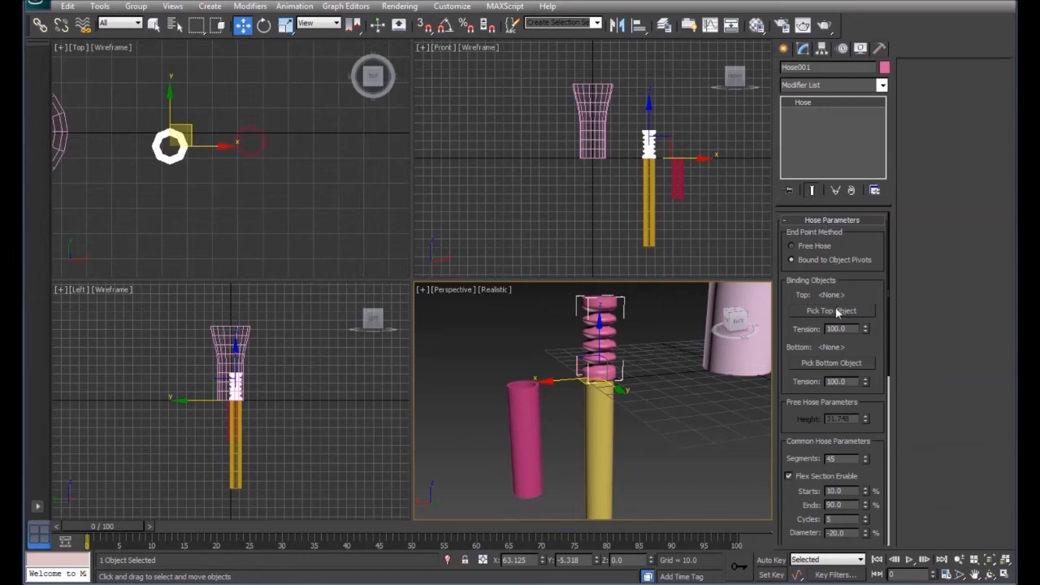
left_click(831, 310)
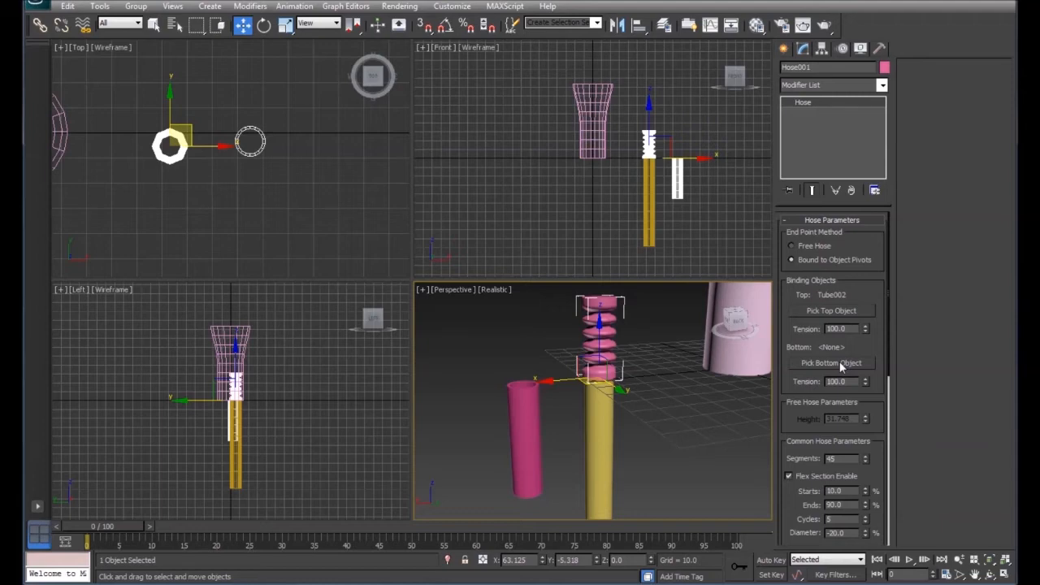
- Pick Tube001 as Hose001's bottom binding object
left_click(831, 362)
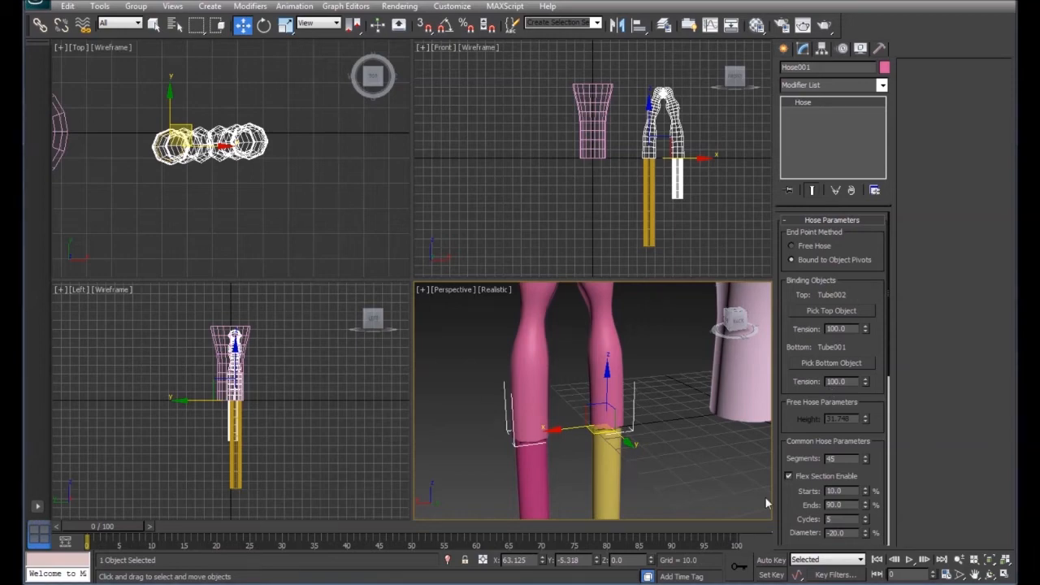
- Make the hose flex section span 0 to 100 and set 19 cycles
scroll("down", 3)
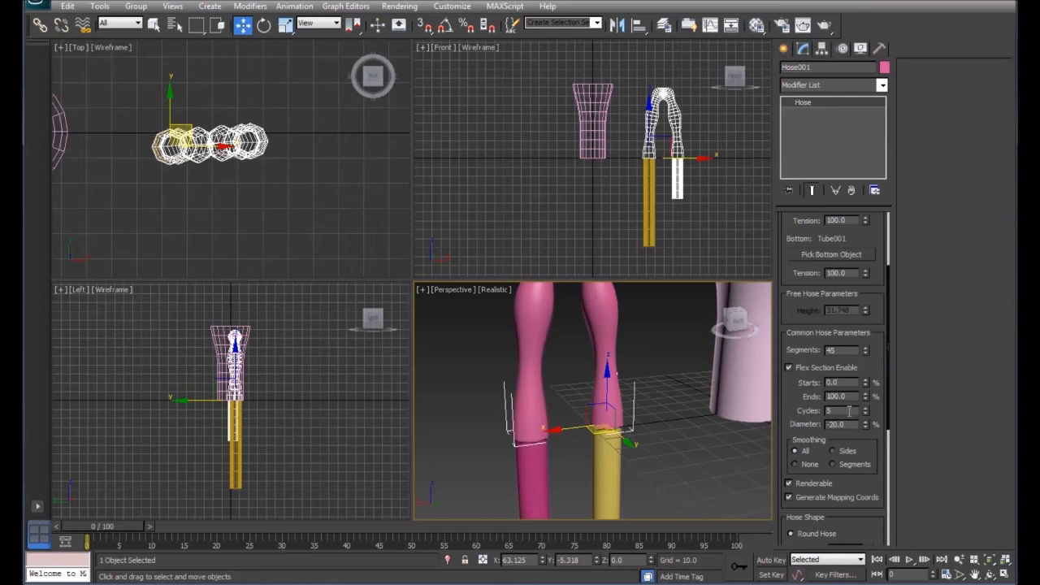
left_click(864, 414)
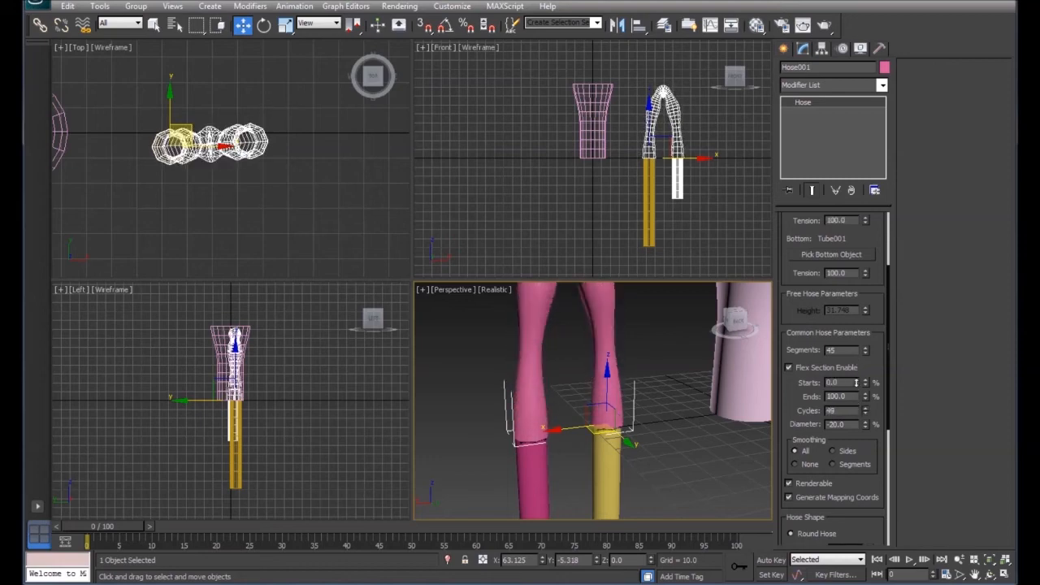
left_click(866, 411)
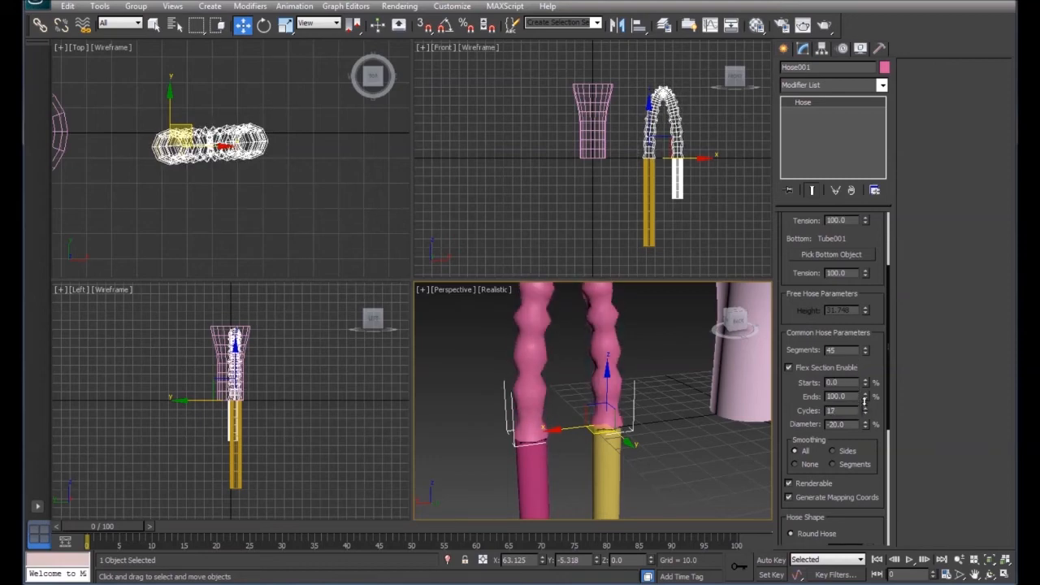
left_click(865, 408)
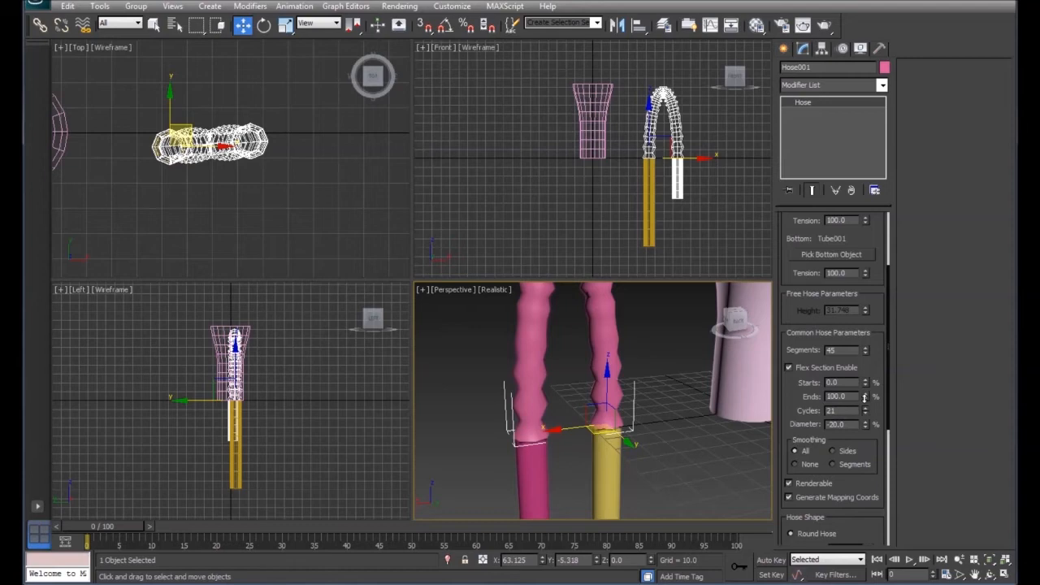
left_click(865, 413)
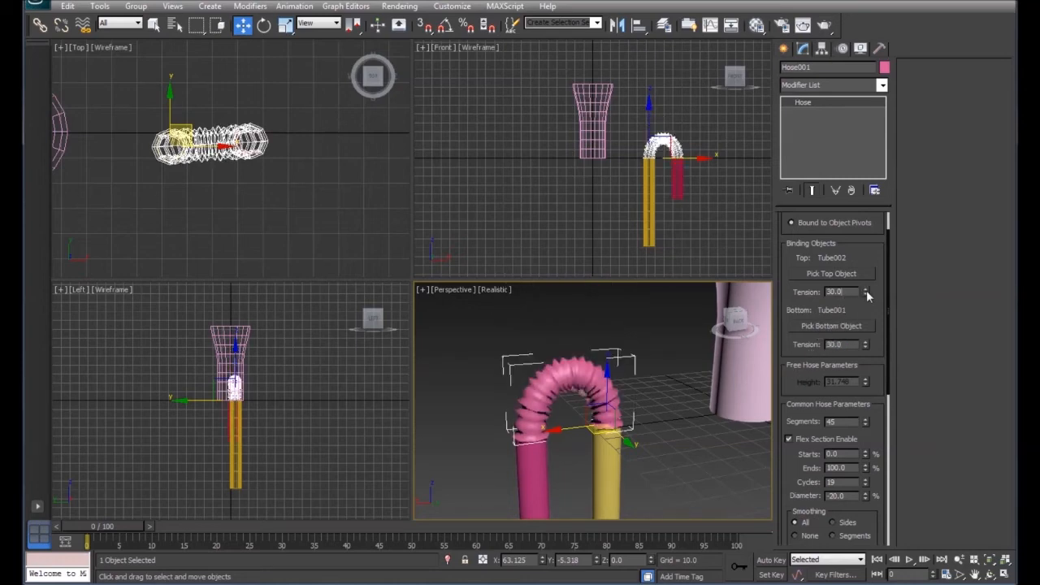
- Set Hose001's top tension to 25 and bottom tension to 23, and reduce cycles to 14
left_click(865, 289)
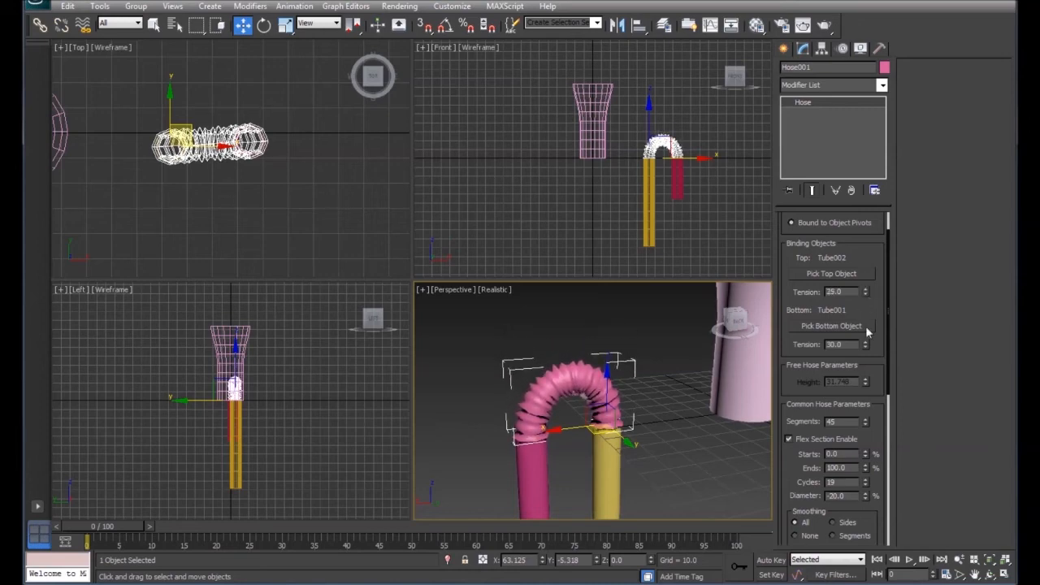
left_click(865, 342)
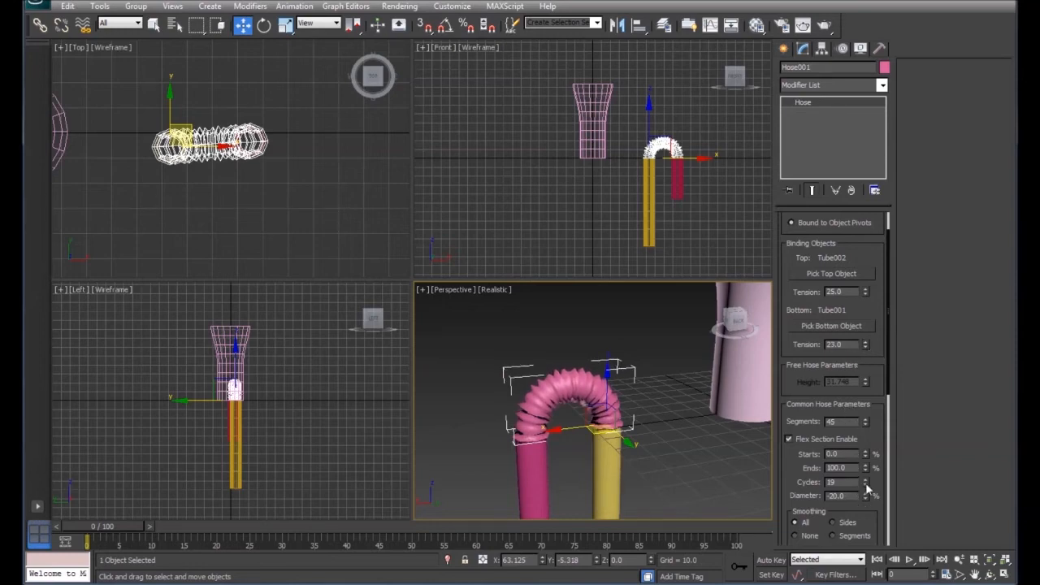
left_click(865, 485)
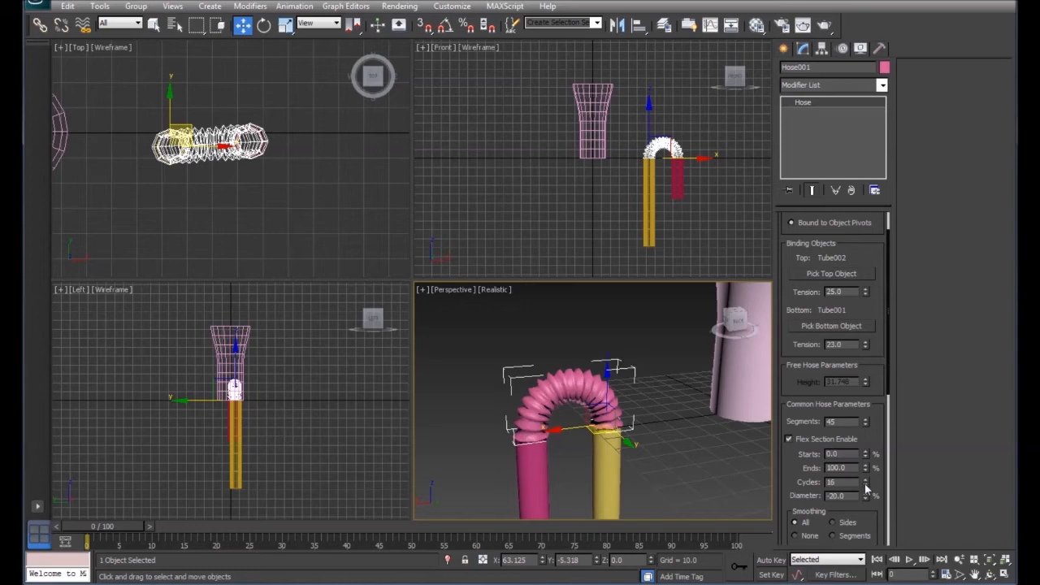
left_click(865, 485)
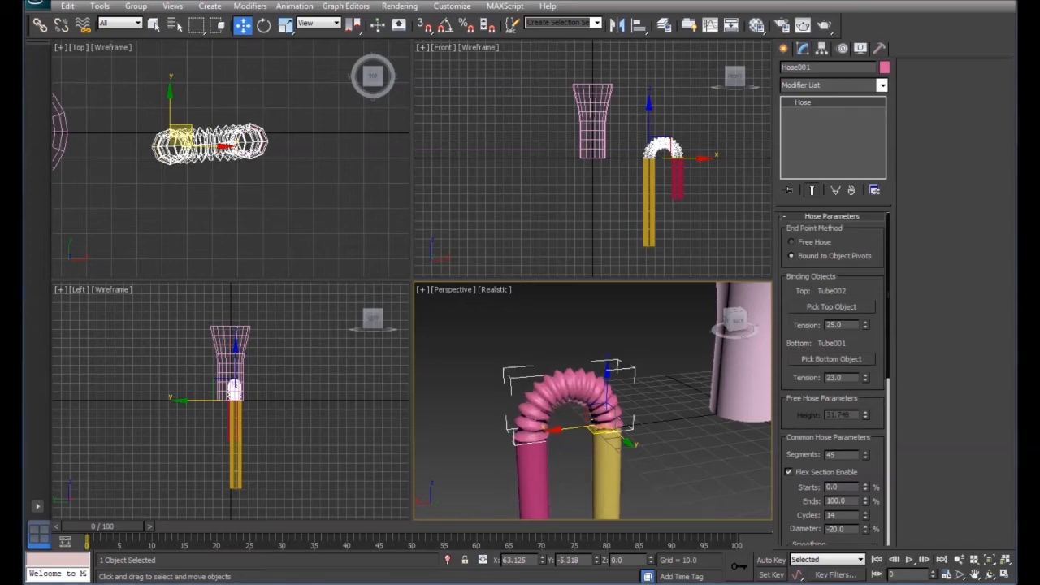
- Set the hose's flex section to start at 20 and end at 90, after trying values up to 97
scroll("down", 3)
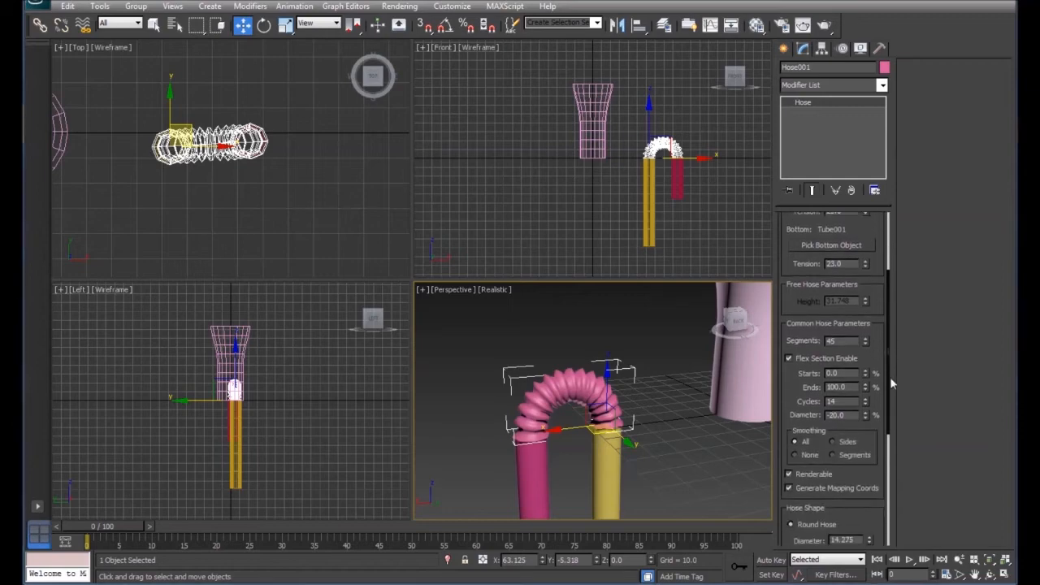
scroll("down", 3)
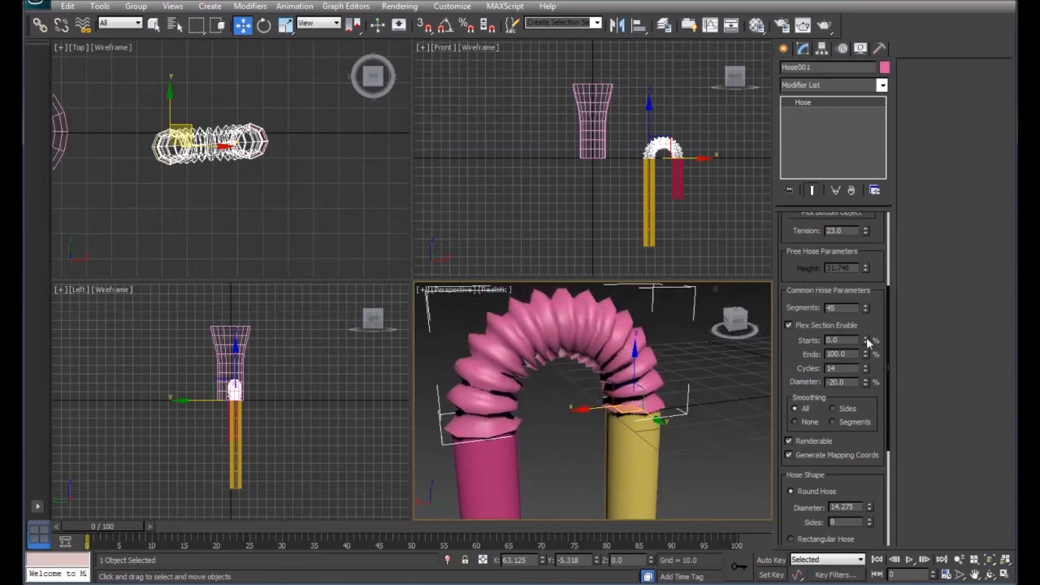
left_click(867, 337)
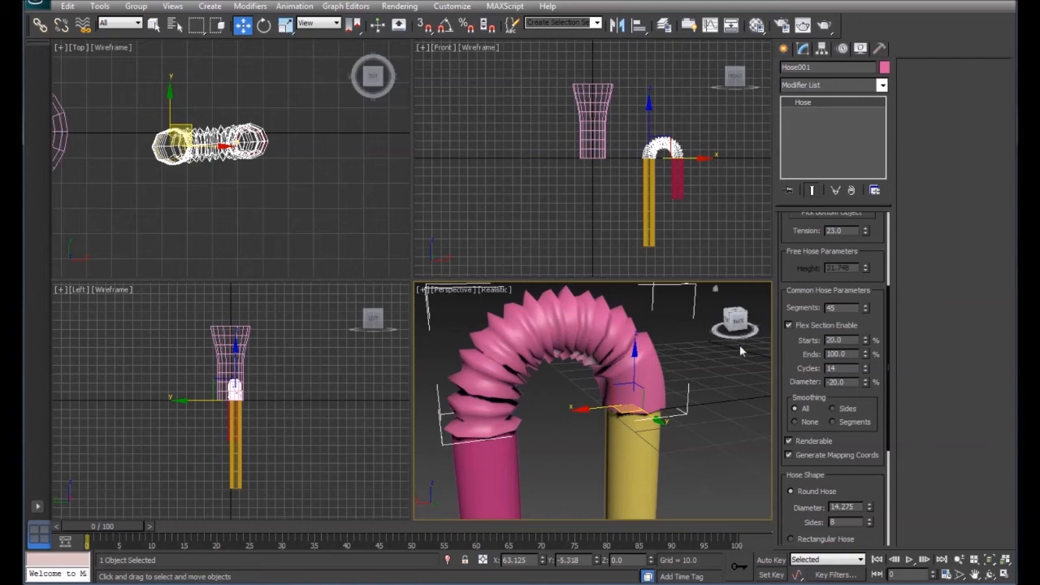
left_click(867, 357)
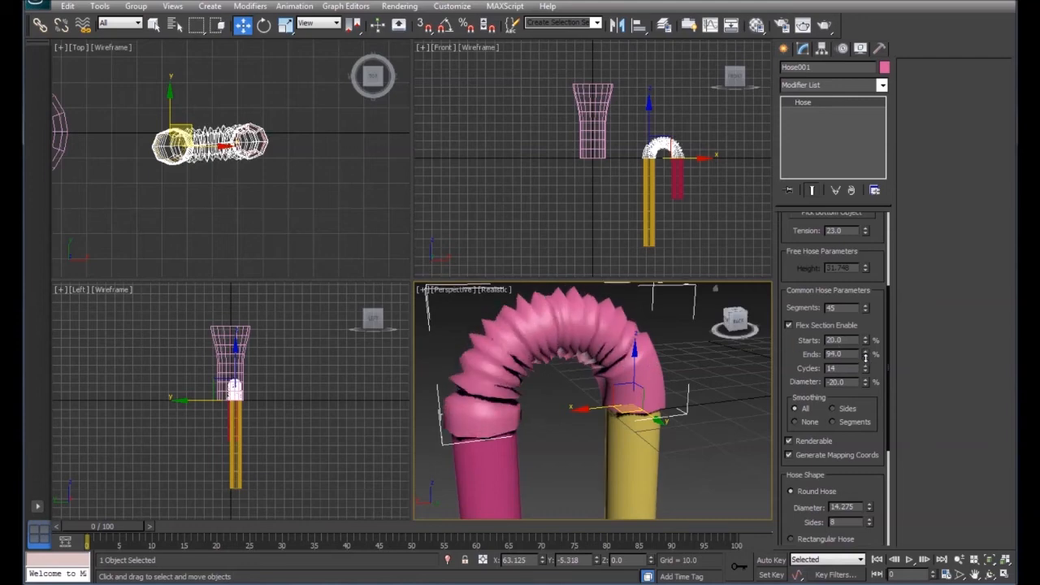
left_click(865, 356)
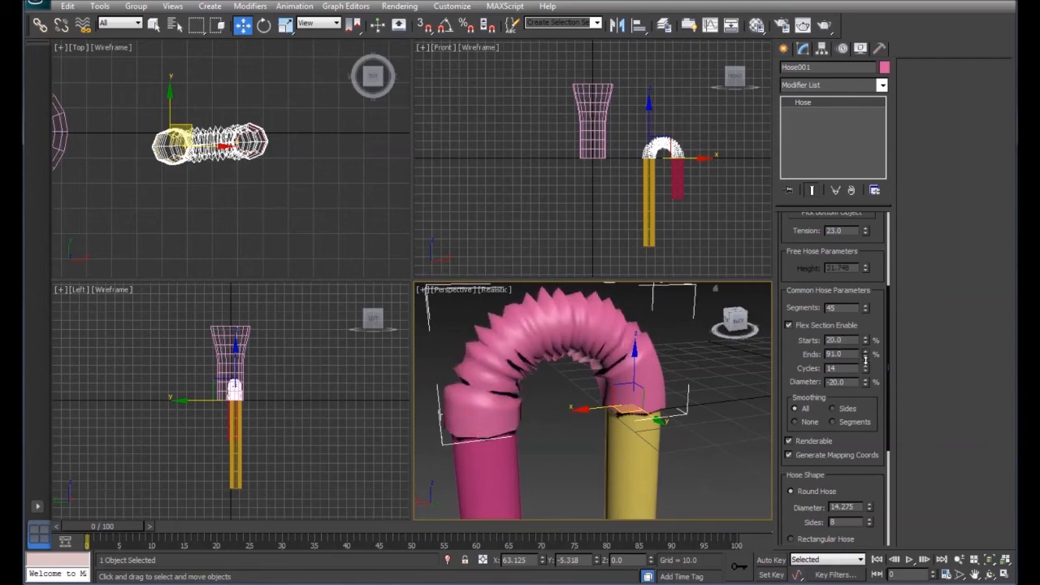
left_click(866, 351)
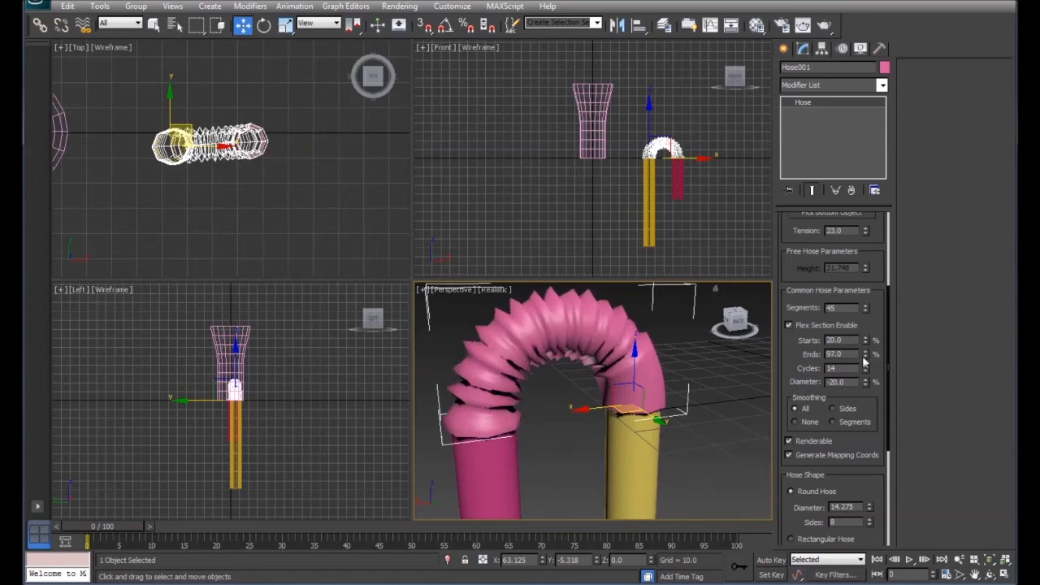
left_click(866, 356)
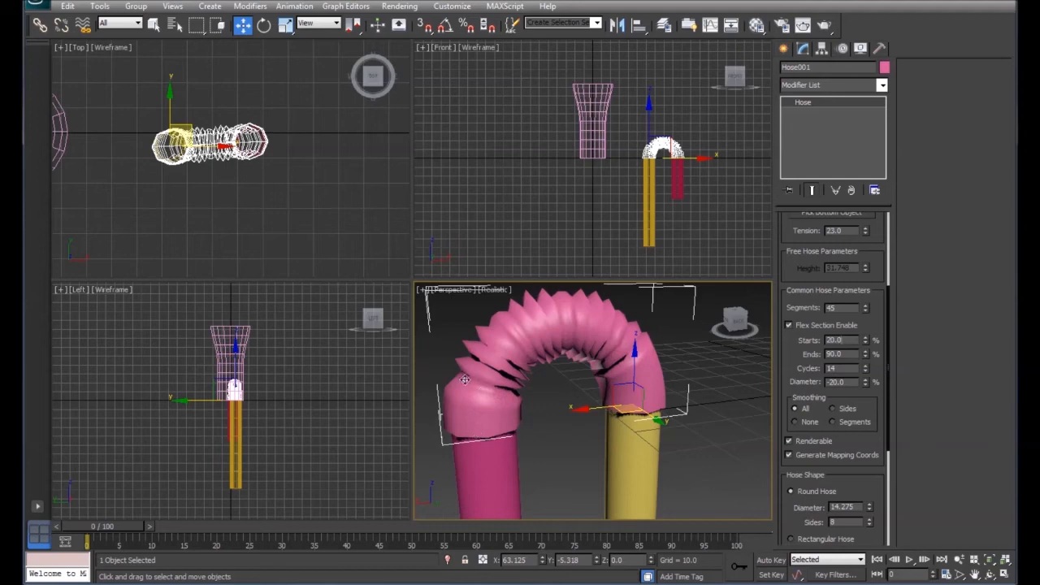
mouse_move(483, 392)
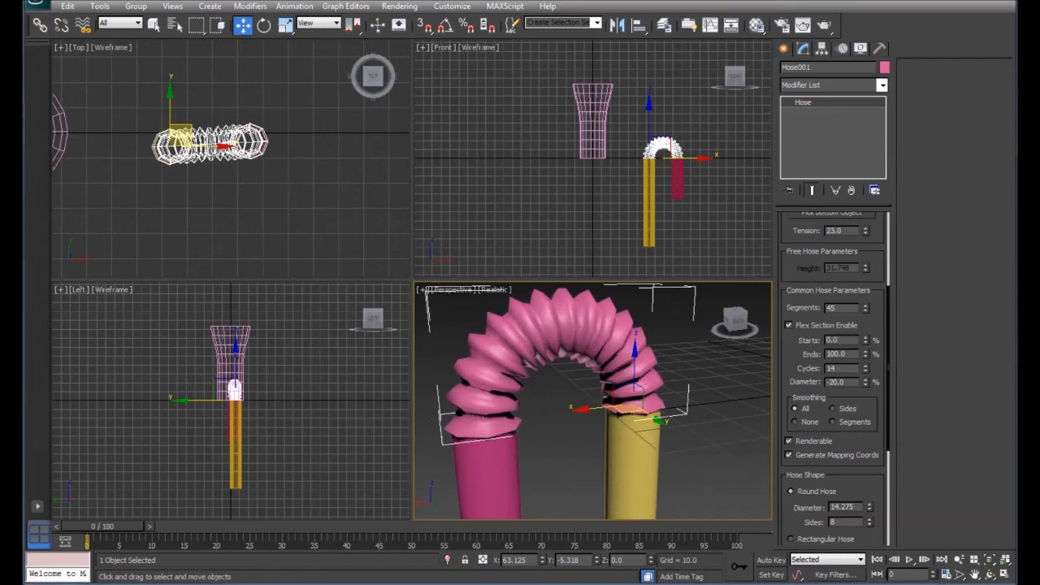
- Reset the flex section to 0–100 and lower the round hose diameter to 12.475
scroll("down", 3)
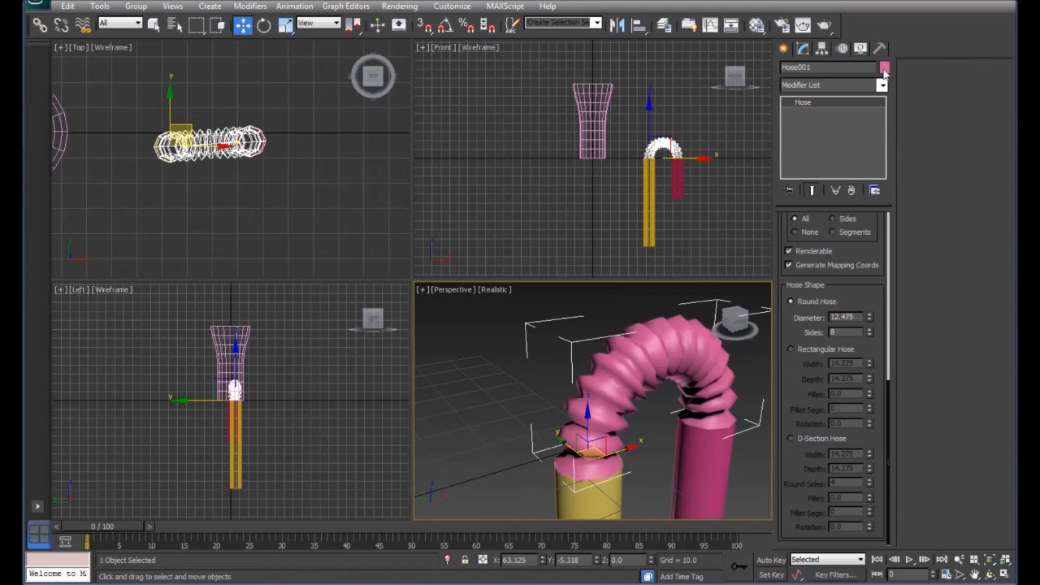
- Give Hose001 the pale blue object colour
left_click(885, 67)
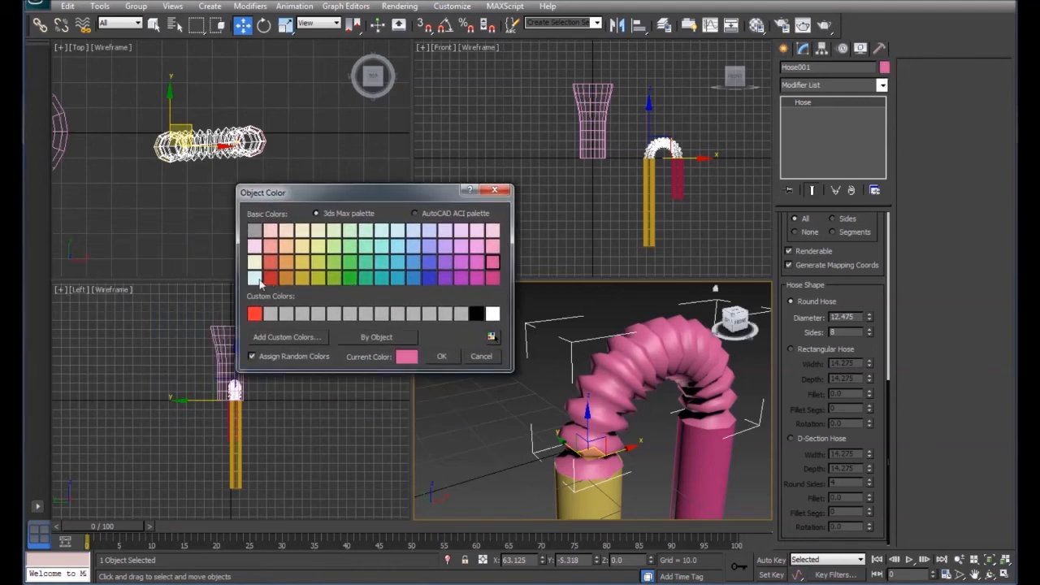
left_click(255, 277)
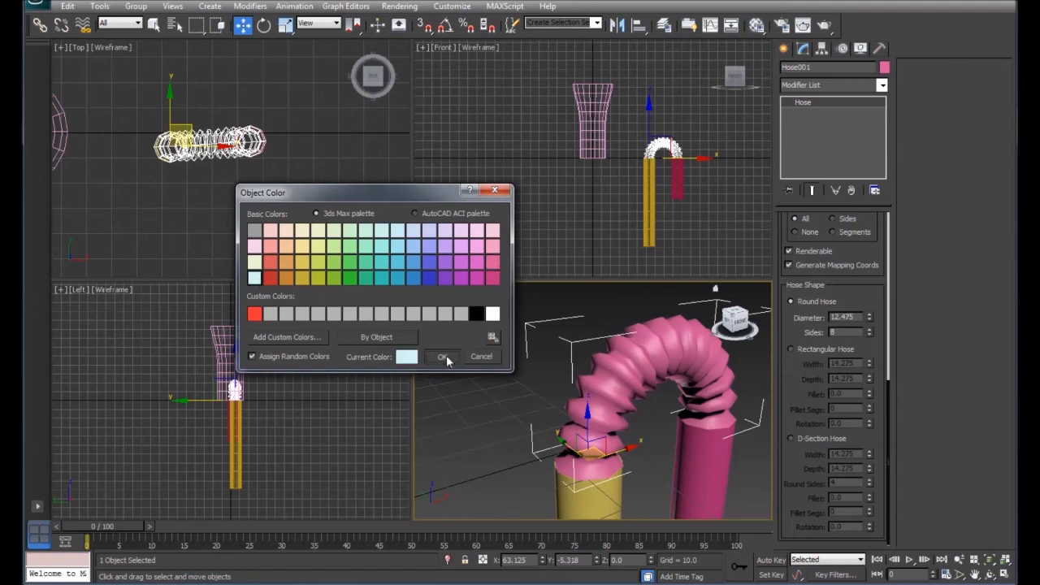
left_click(442, 356)
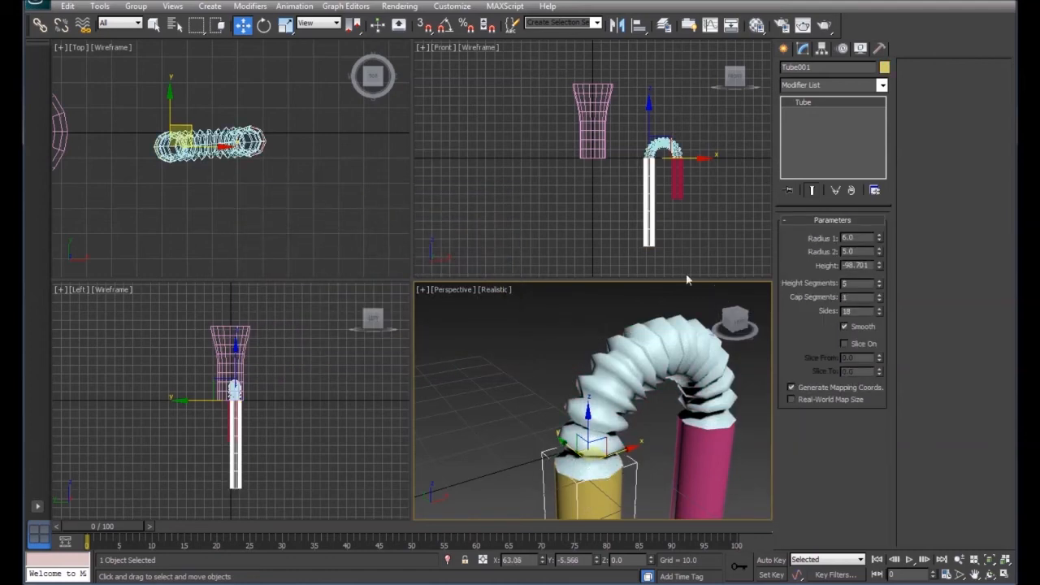
- Give the straw tube the same pale blue object colour
left_click(884, 67)
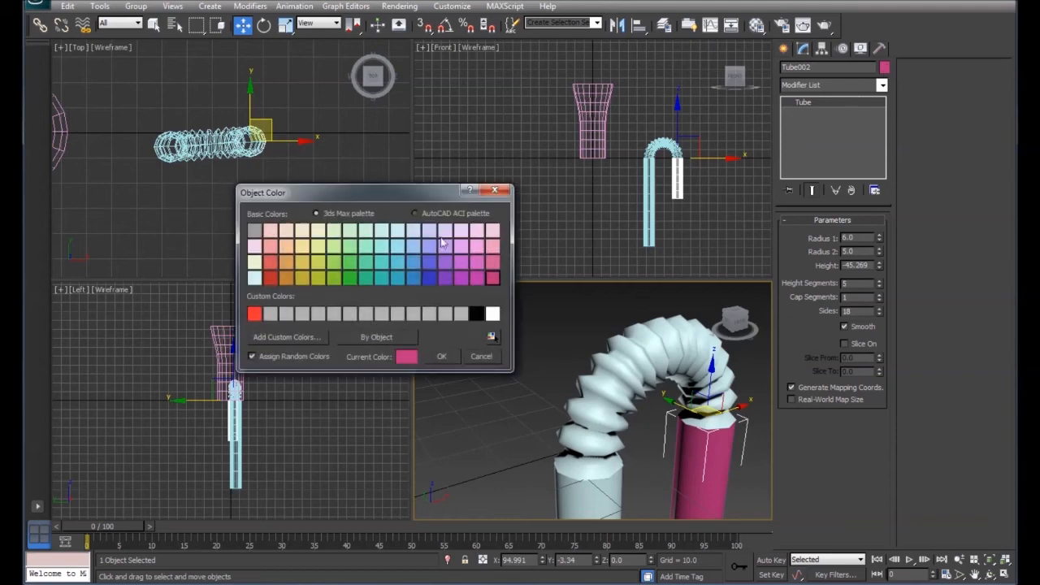
left_click(255, 278)
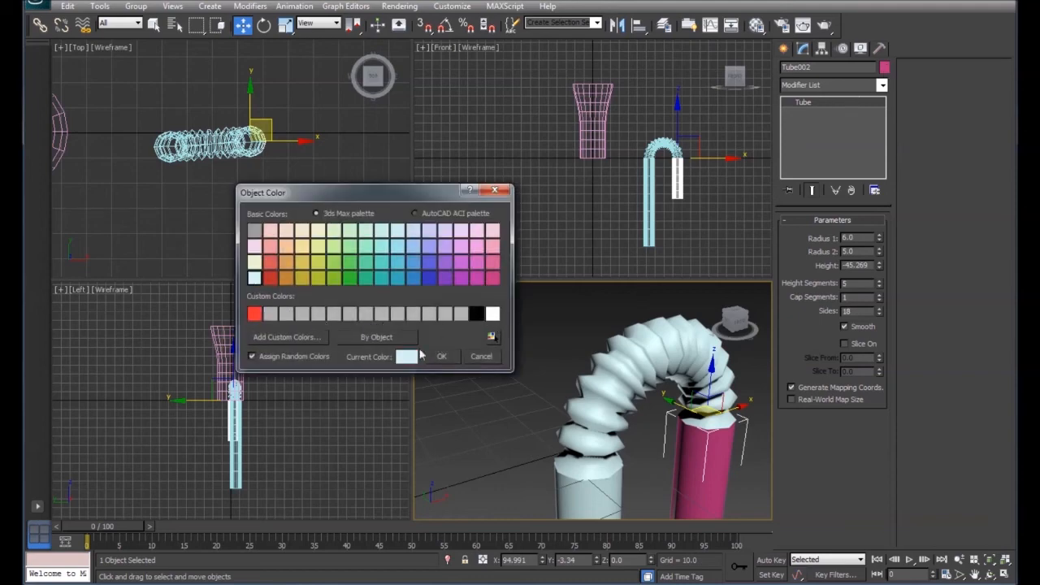
left_click(441, 355)
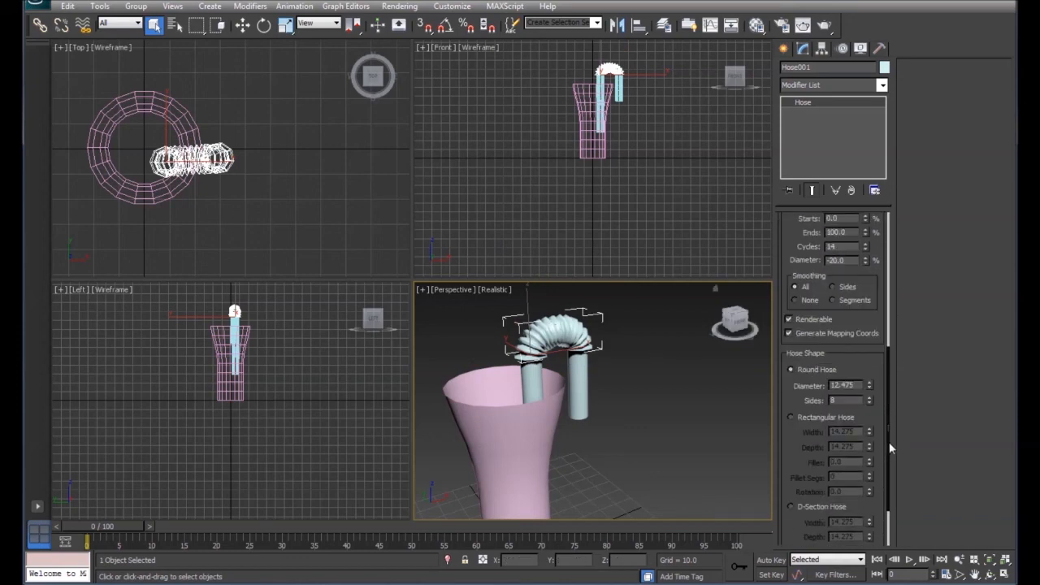
mouse_move(869, 406)
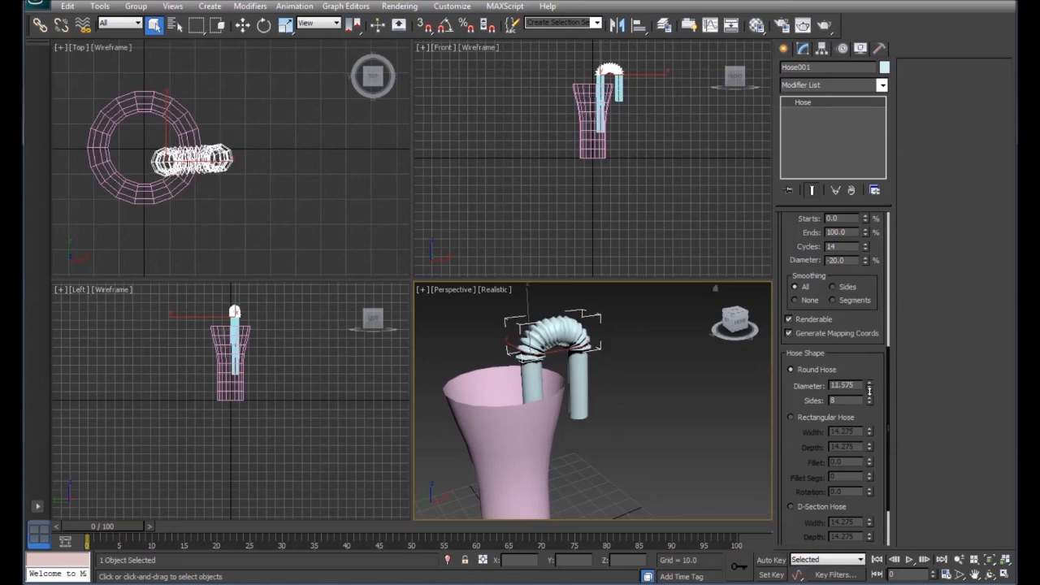
- Slim Hose001's round diameter down to about 8.6
left_click_drag(869, 385, 868, 398)
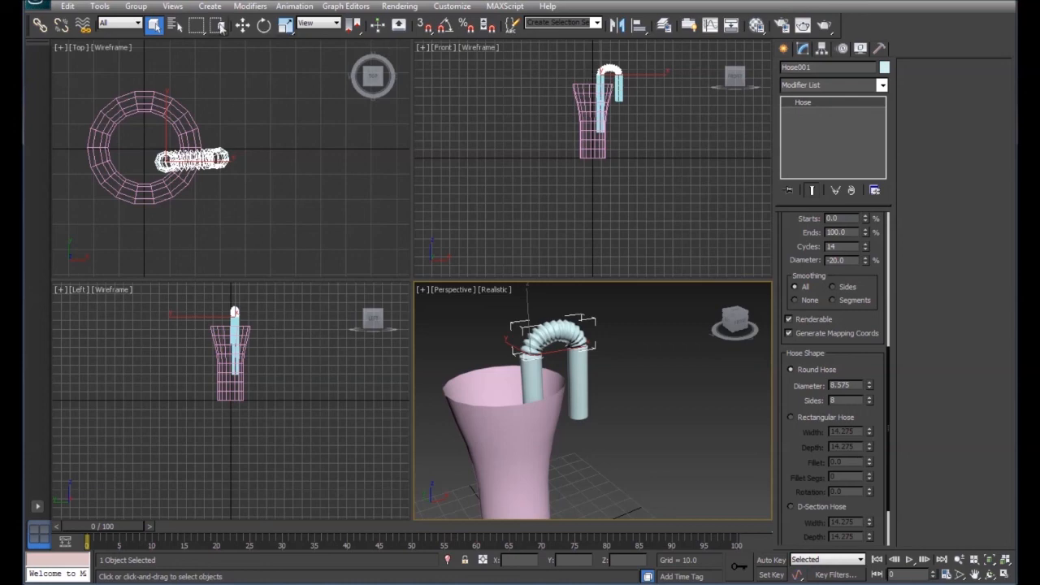
left_click(242, 25)
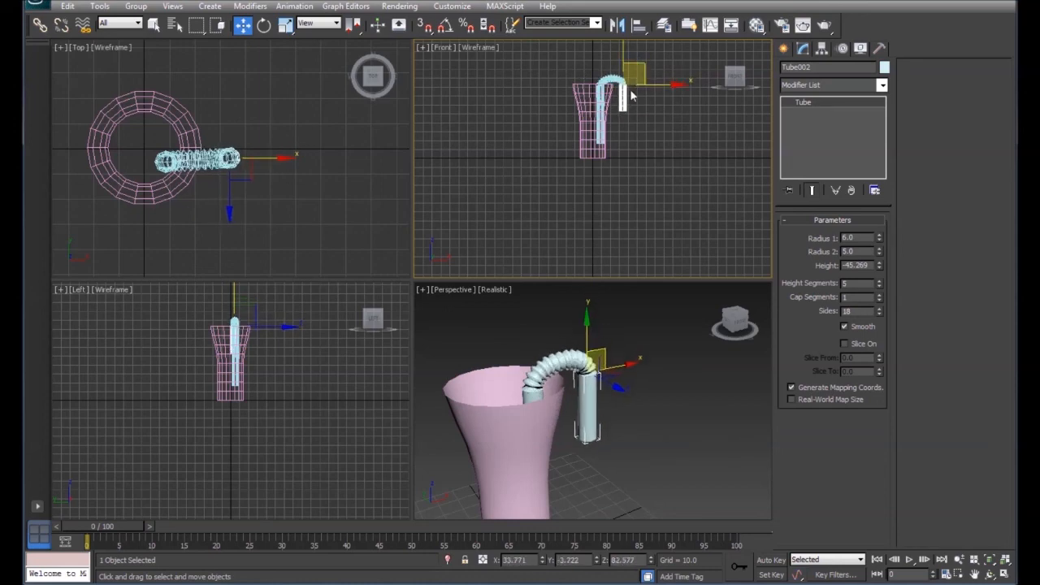
- Tilt Tube002 outward and move its end beyond the cup rim
left_click(263, 26)
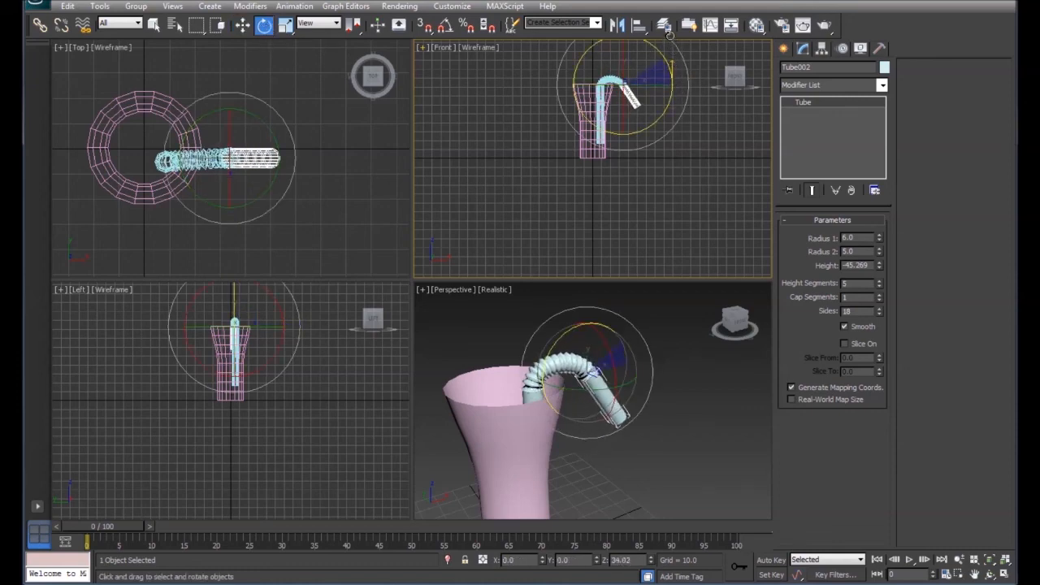
left_click(241, 26)
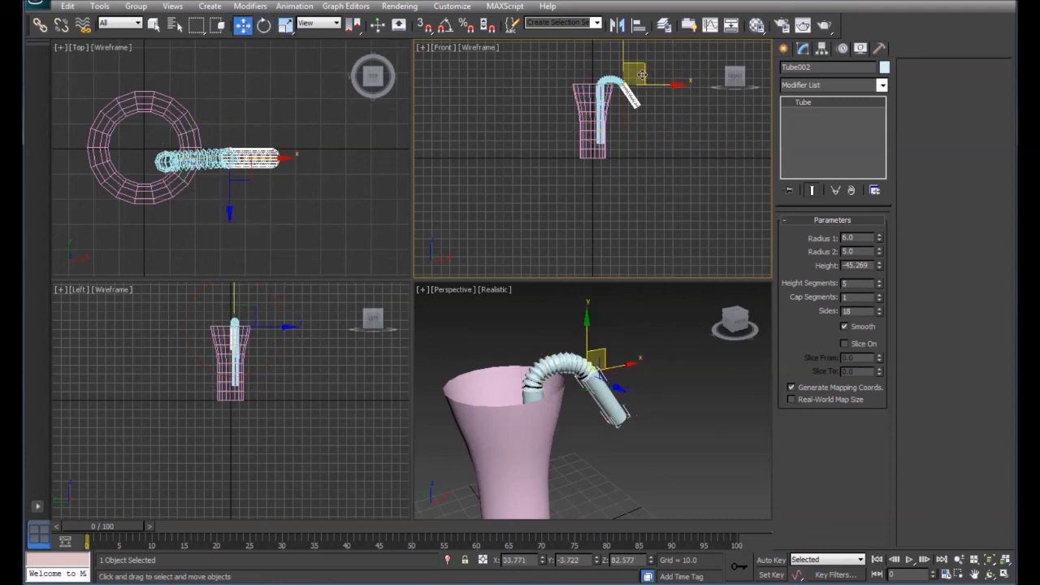
left_click_drag(642, 75, 636, 67)
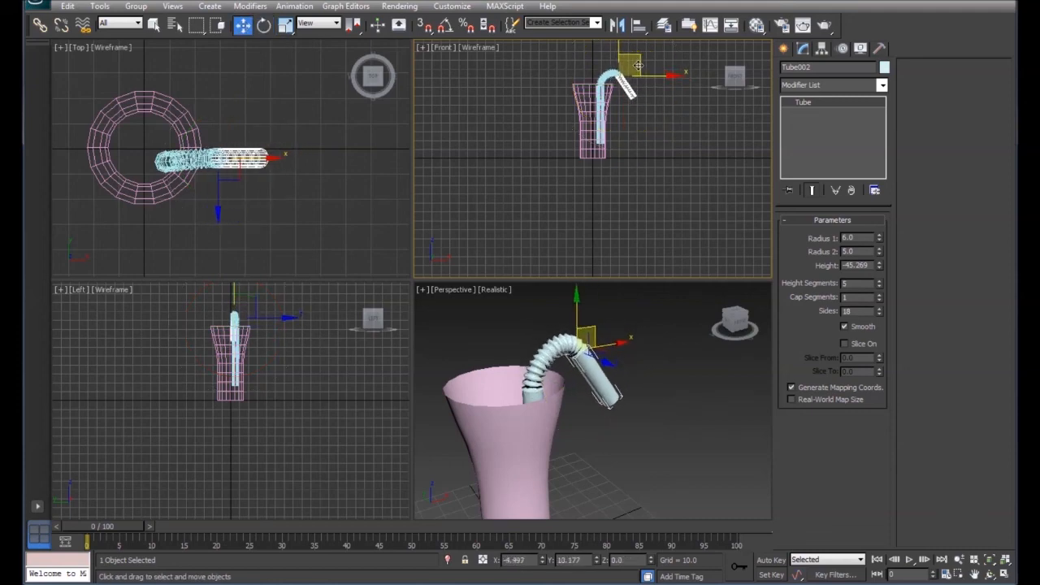